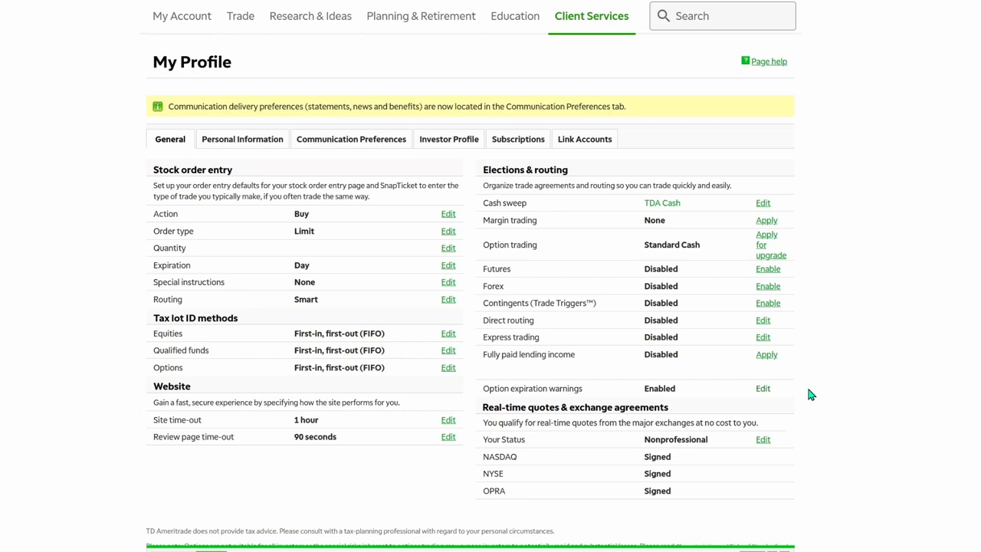
mouse_move(941, 299)
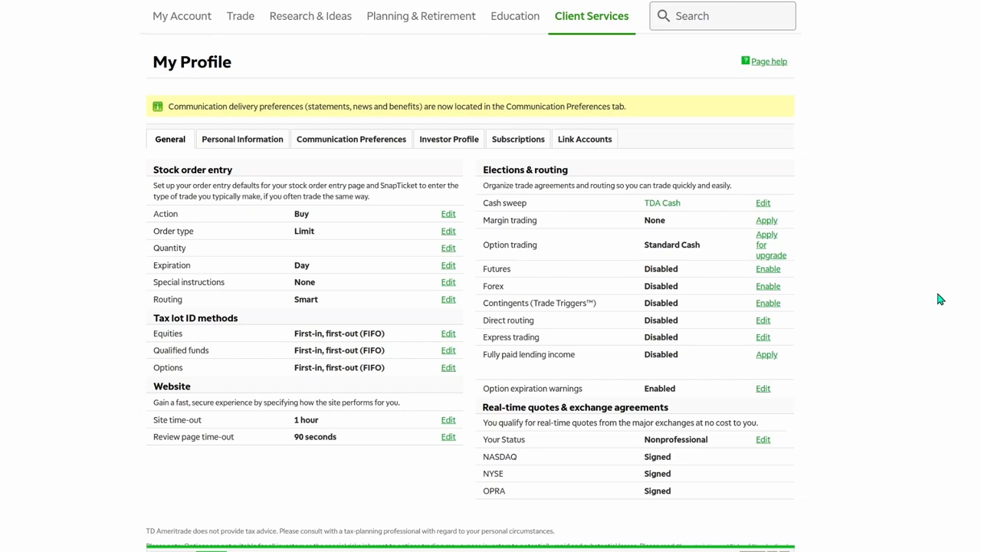
mouse_move(594, 29)
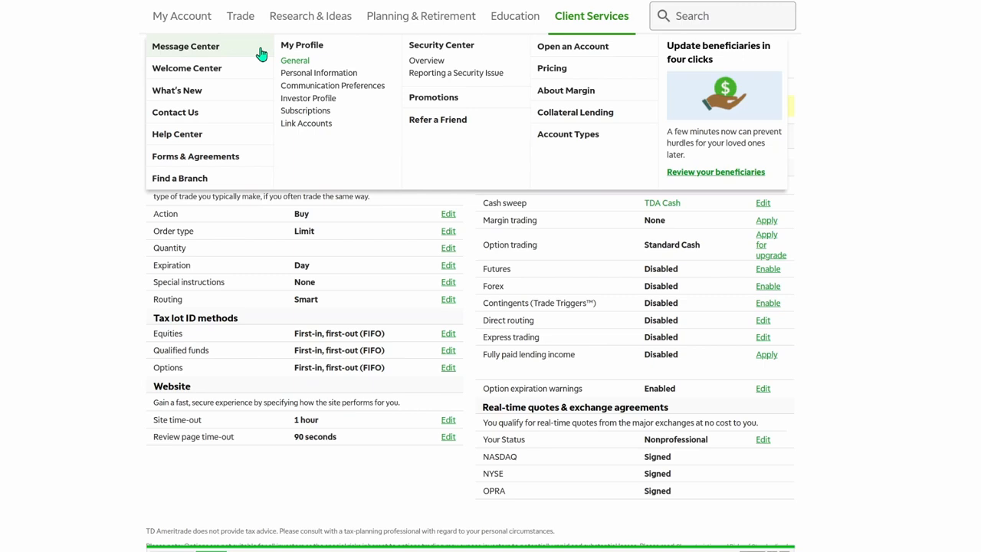
mouse_move(299, 61)
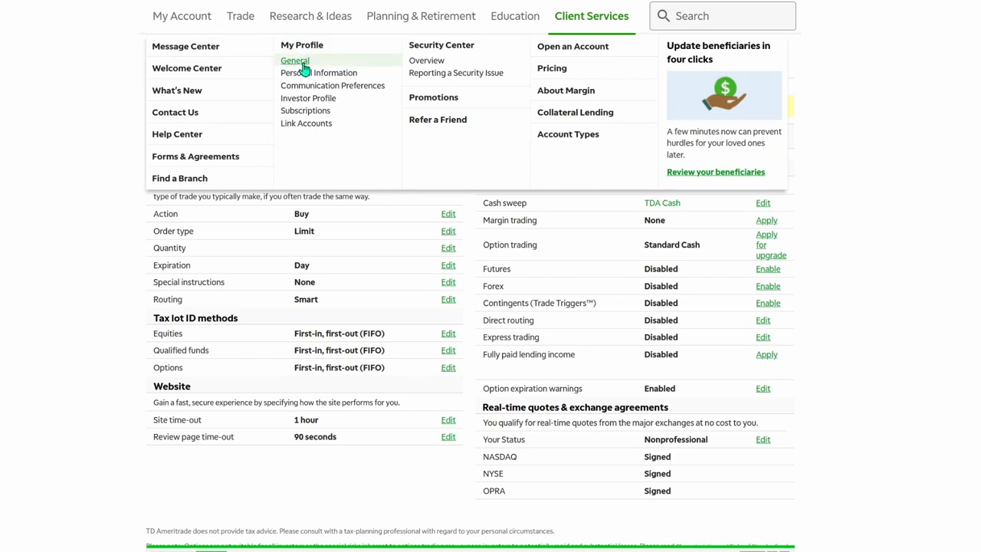
On the General profile page, edit Your Status under Real-time quotes to reach the questionnaire.
left_click(295, 60)
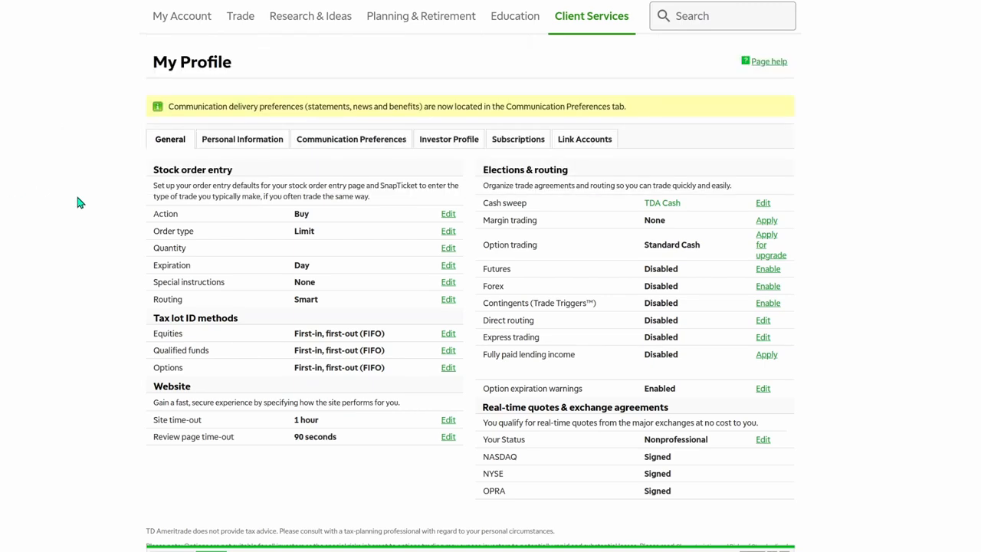
scroll("down", 3)
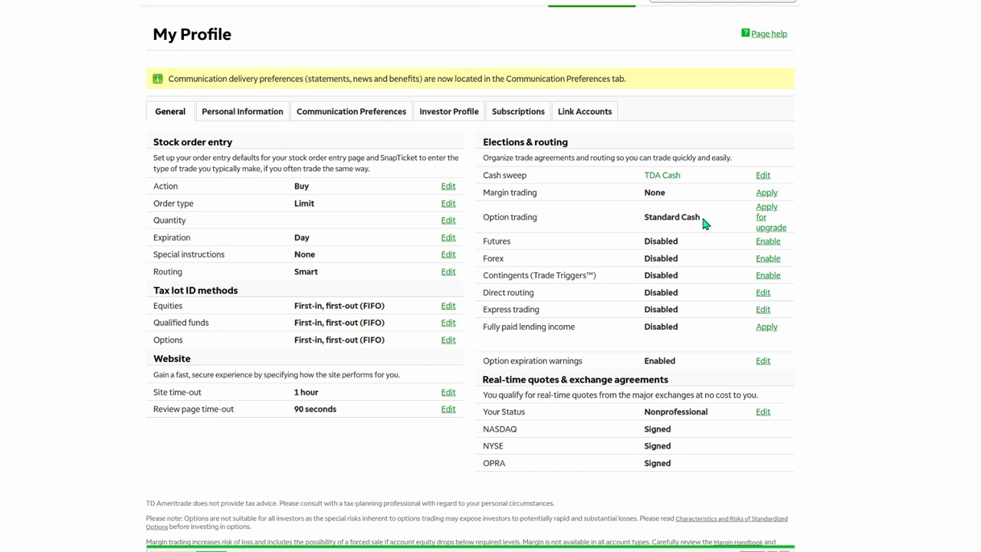
mouse_move(662, 220)
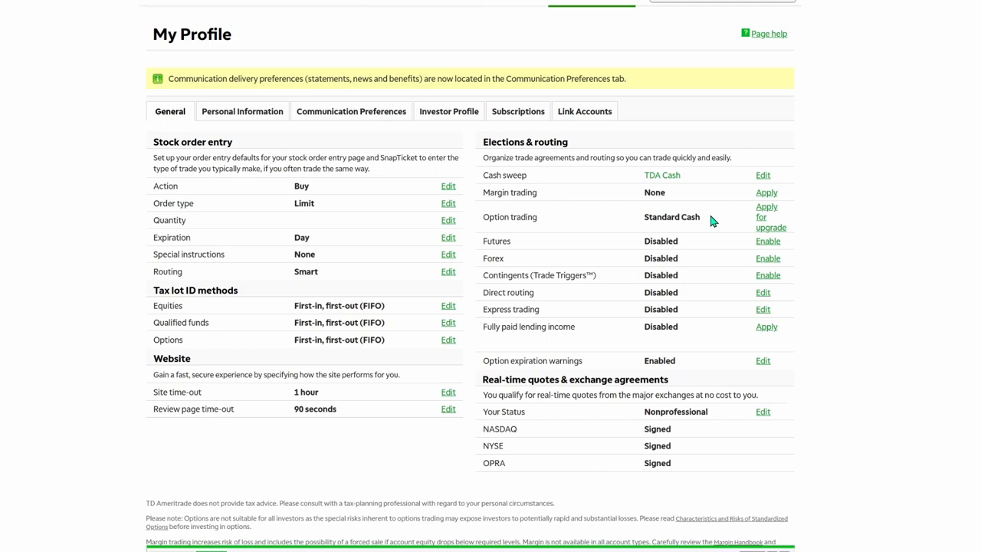
mouse_move(659, 212)
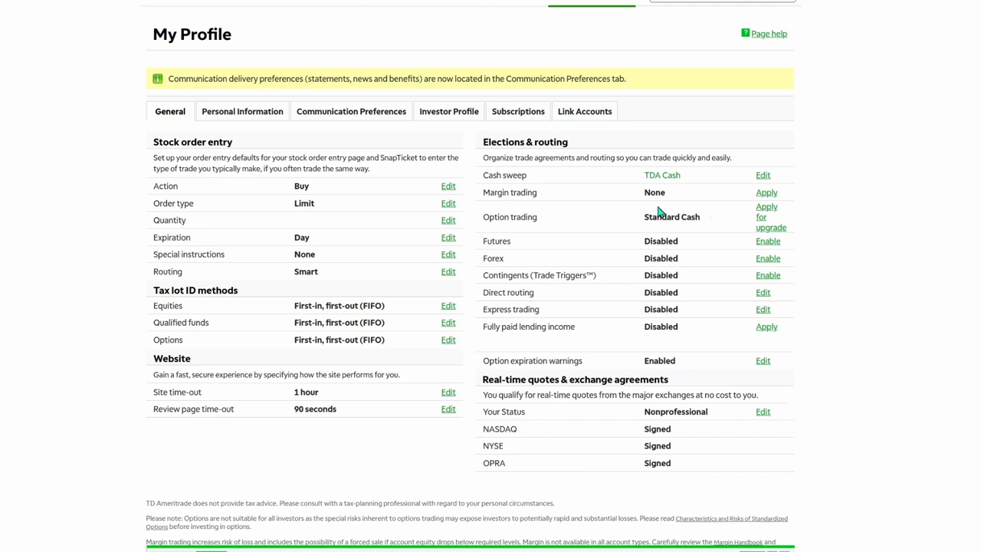
mouse_move(701, 220)
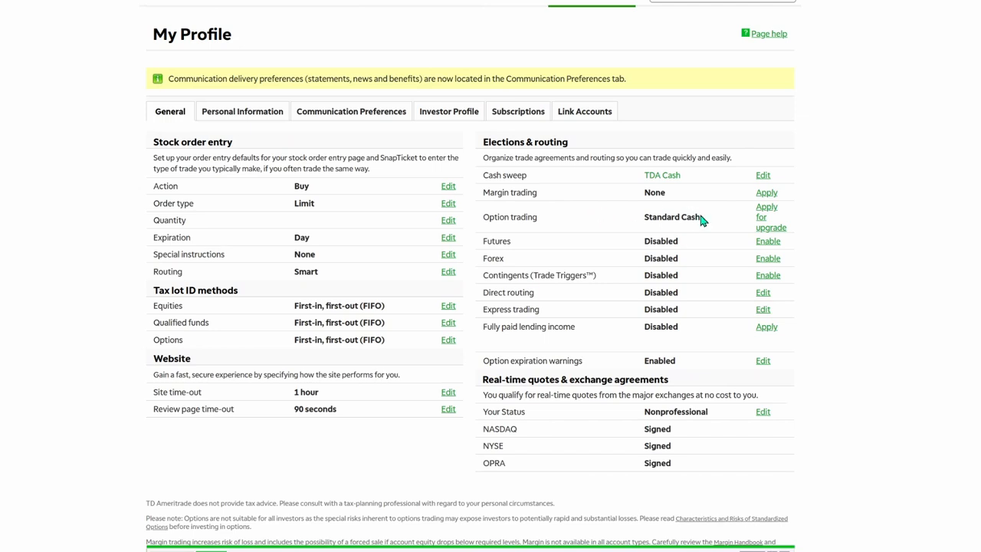
scroll("down", 3)
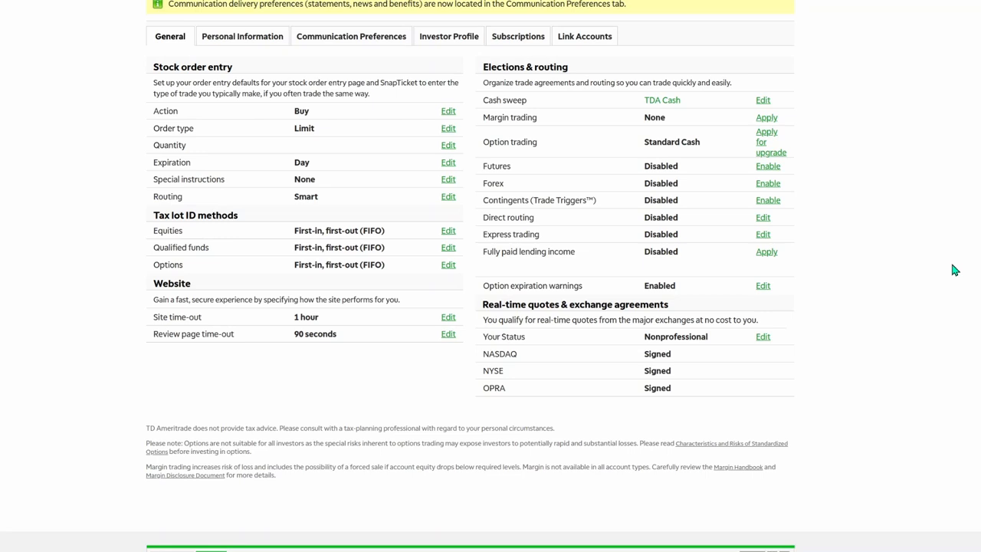
mouse_move(811, 379)
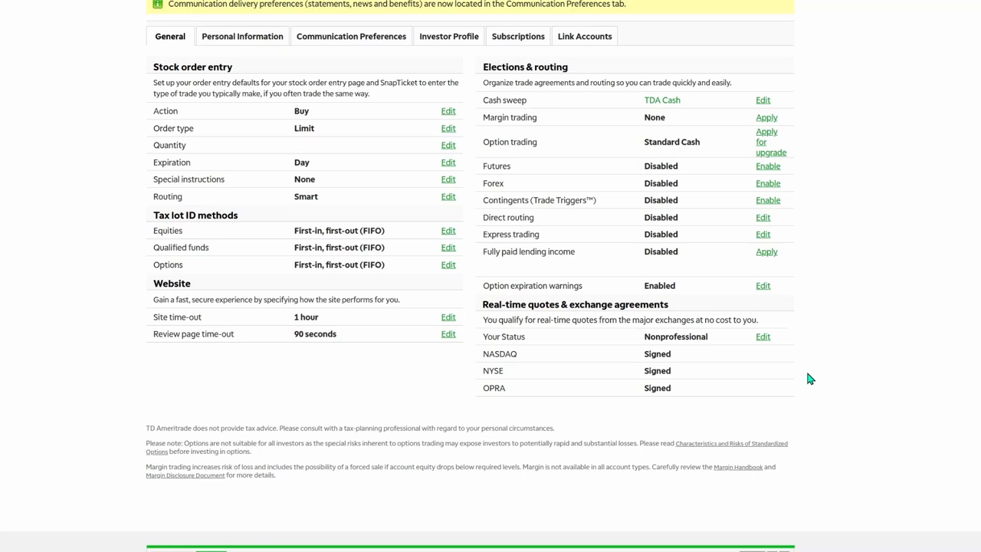
mouse_move(627, 320)
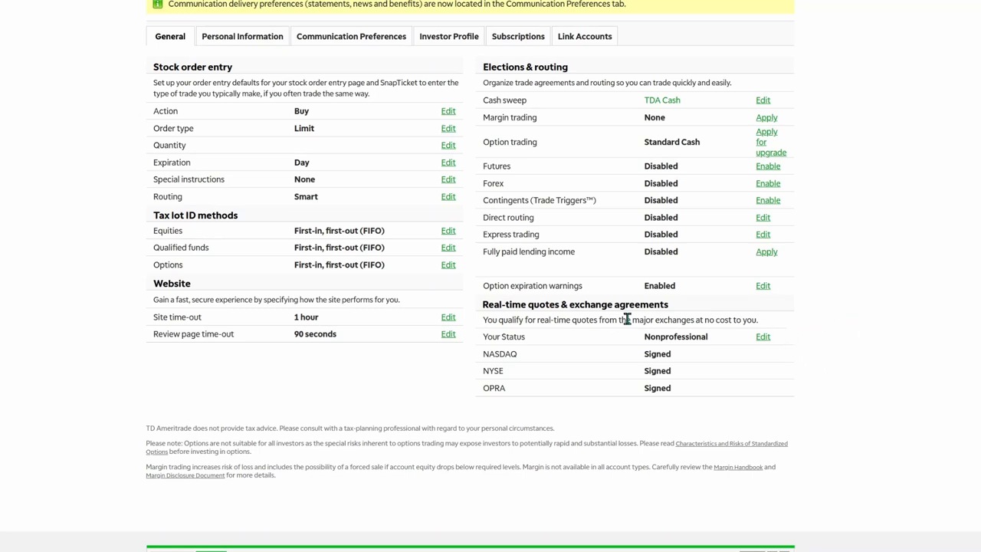
mouse_move(724, 345)
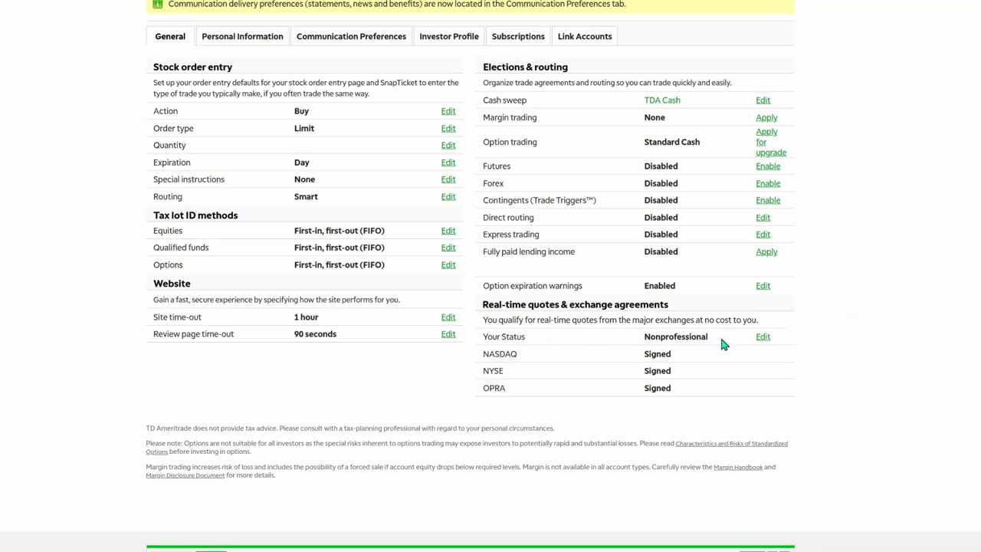
mouse_move(726, 346)
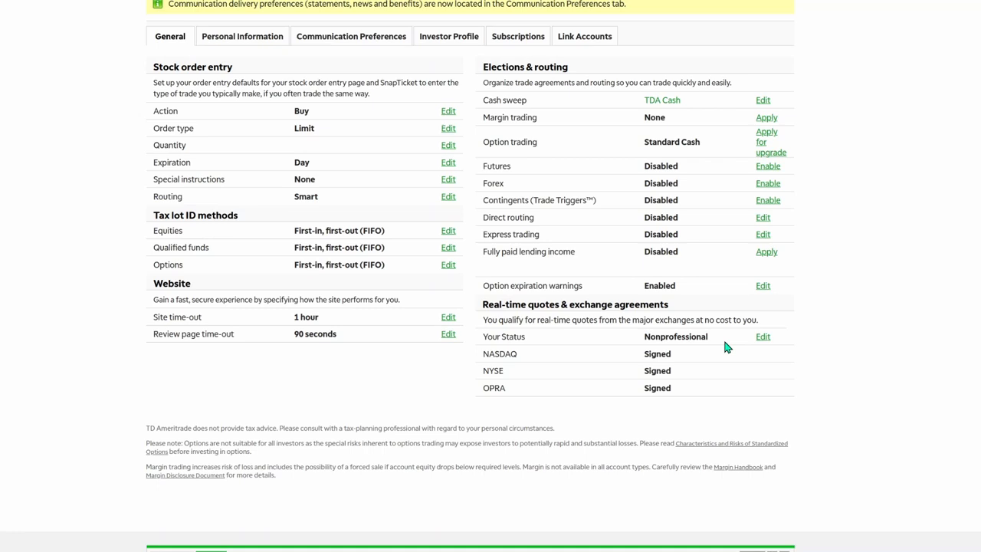
mouse_move(764, 337)
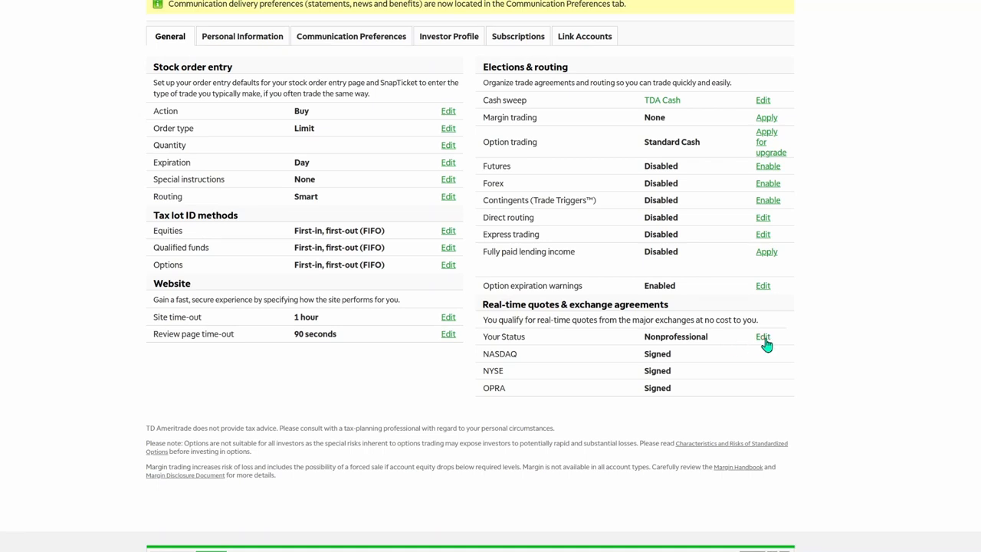
left_click(763, 336)
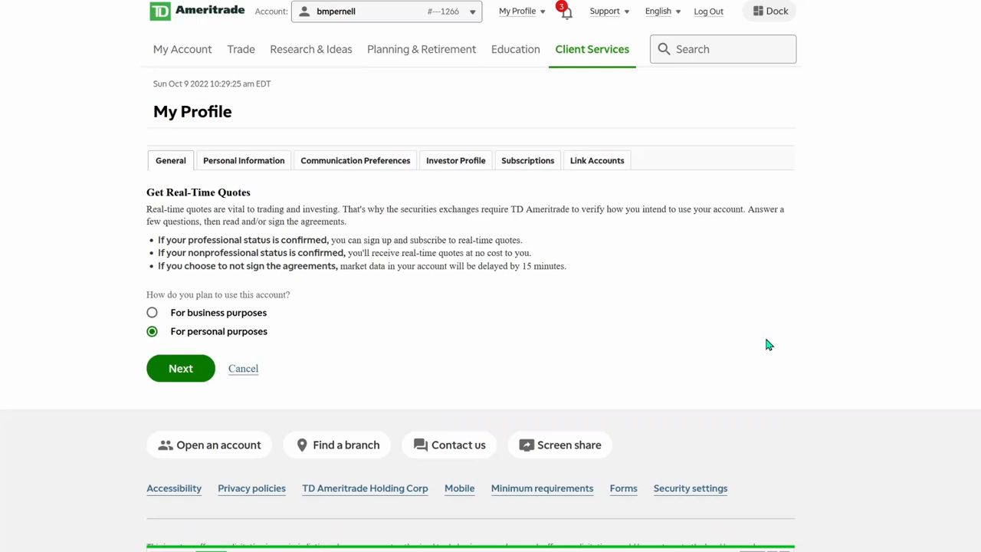
mouse_move(270, 347)
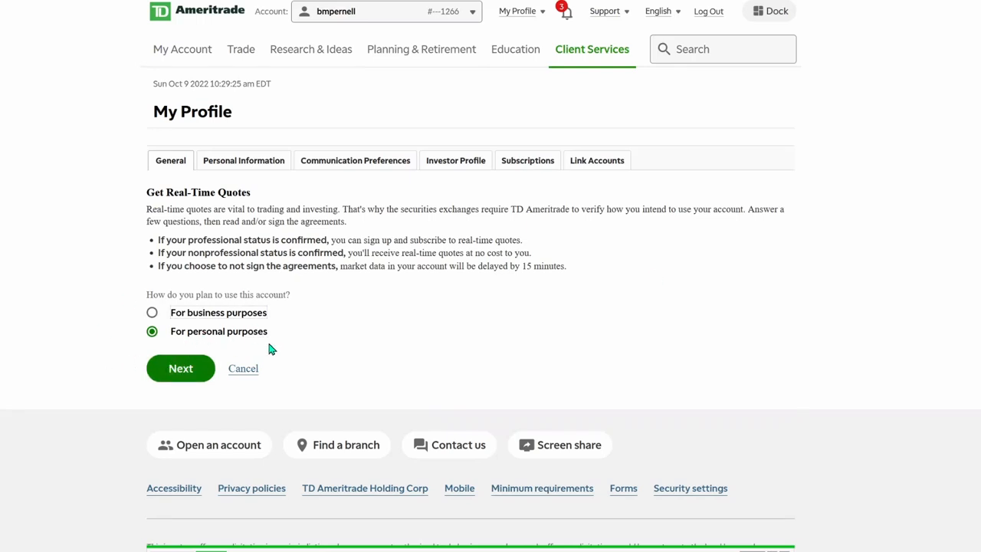
mouse_move(210, 366)
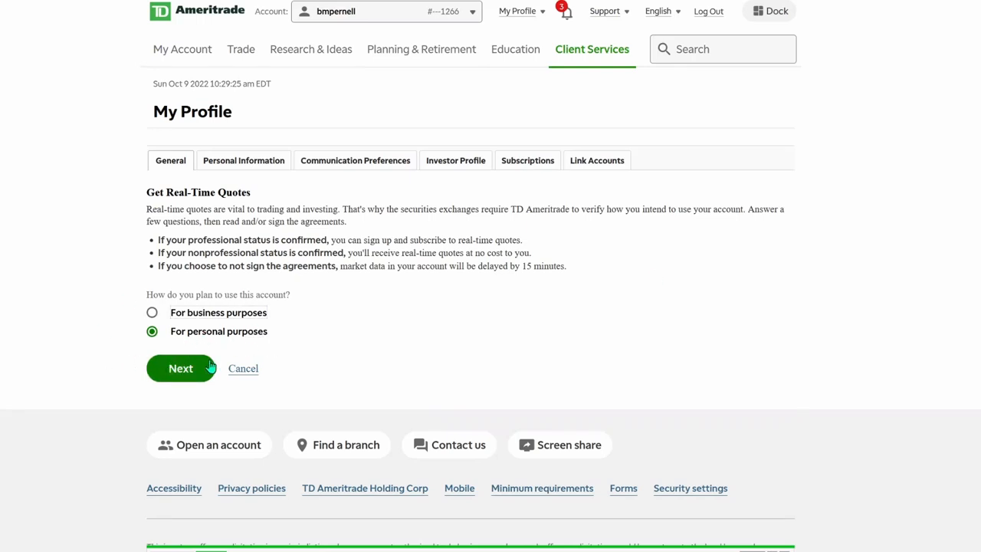
mouse_move(340, 333)
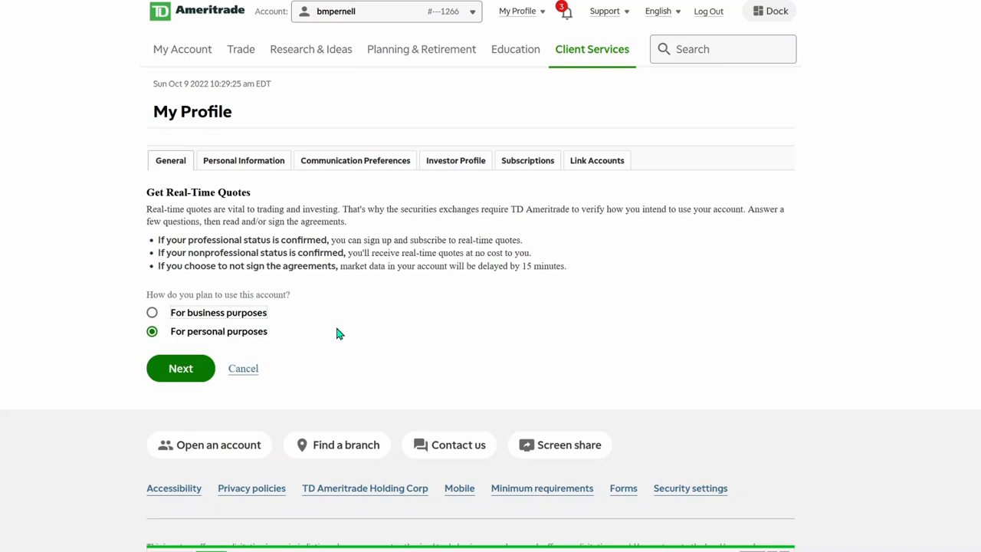
mouse_move(238, 342)
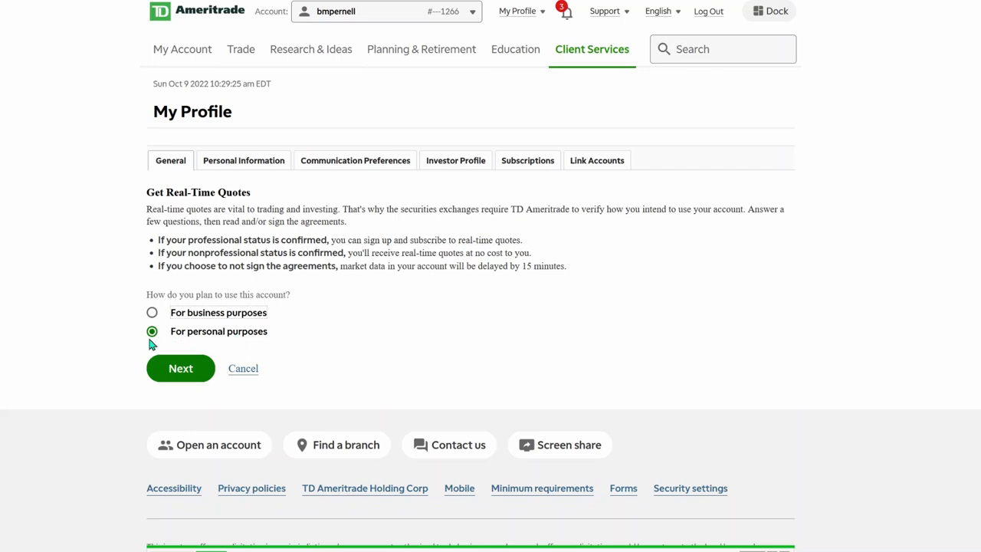
Cancel the Get Real-Time Quotes questionnaire to return to the General tab.
left_click(180, 368)
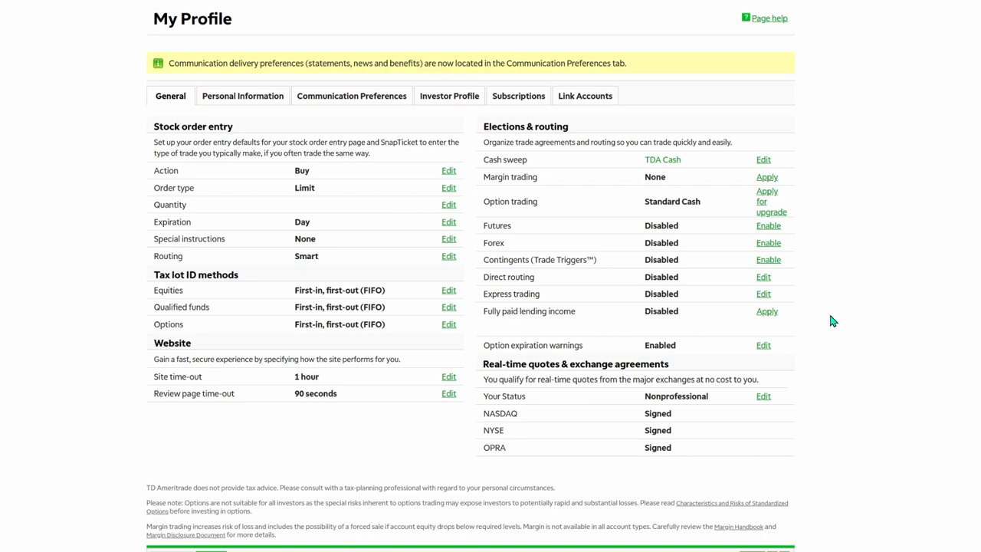
mouse_move(903, 100)
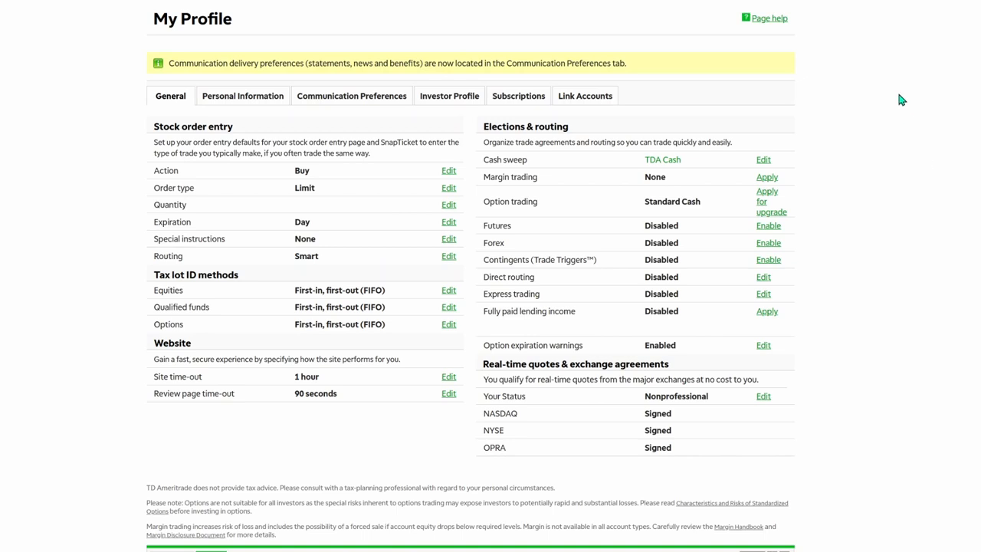
mouse_move(697, 321)
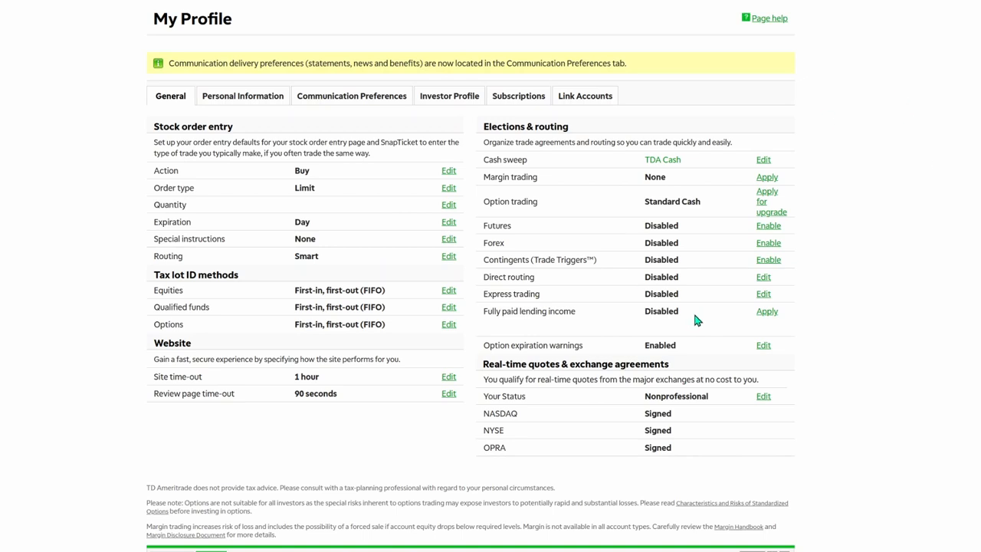
mouse_move(620, 432)
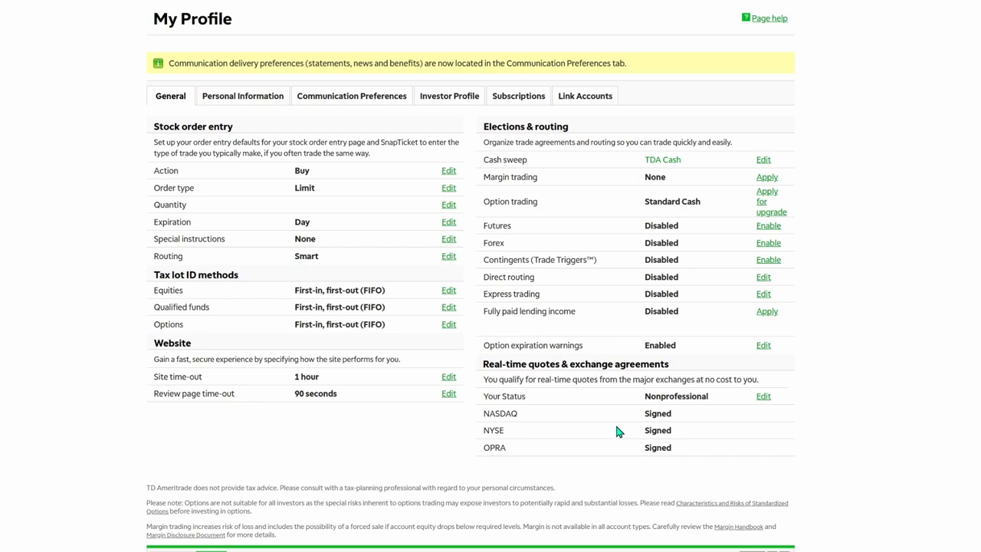
mouse_move(673, 421)
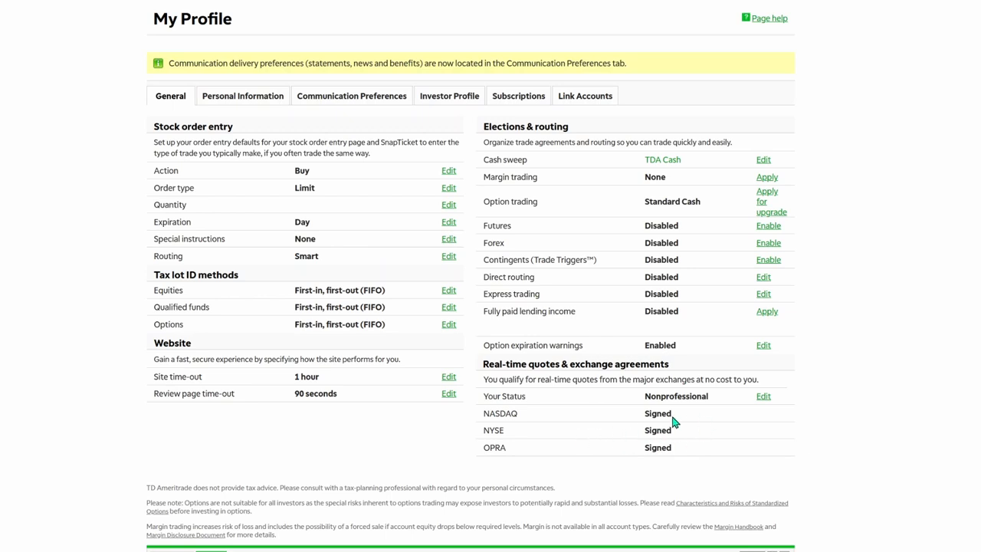
mouse_move(700, 425)
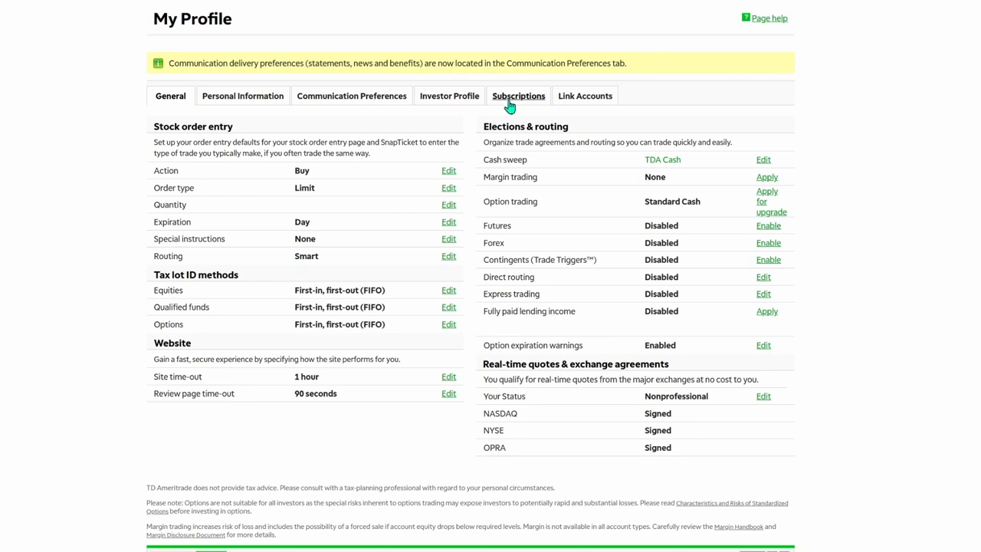
View the Subscriptions tab listing Real-Time NASDAQ Level II Quotes at $0.00/month.
left_click(519, 95)
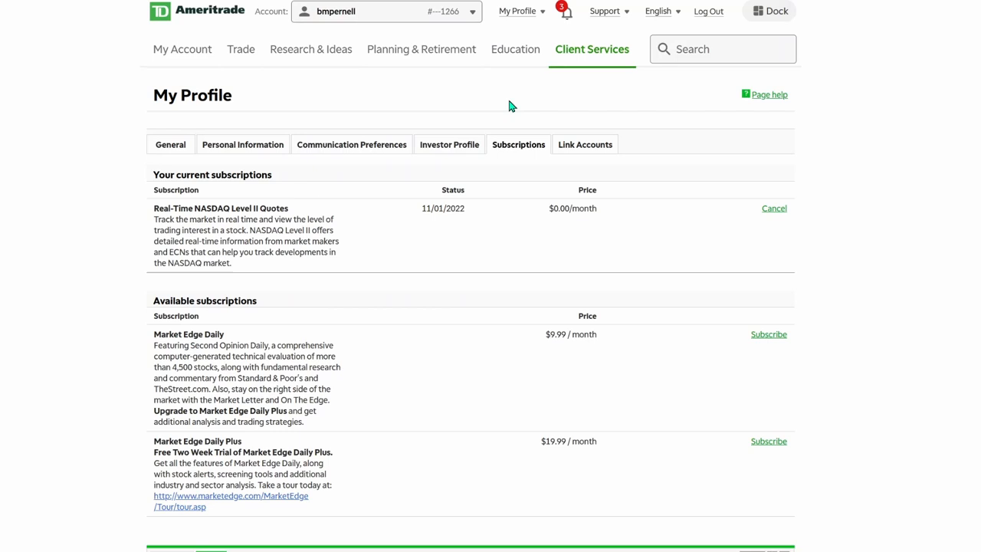
mouse_move(462, 226)
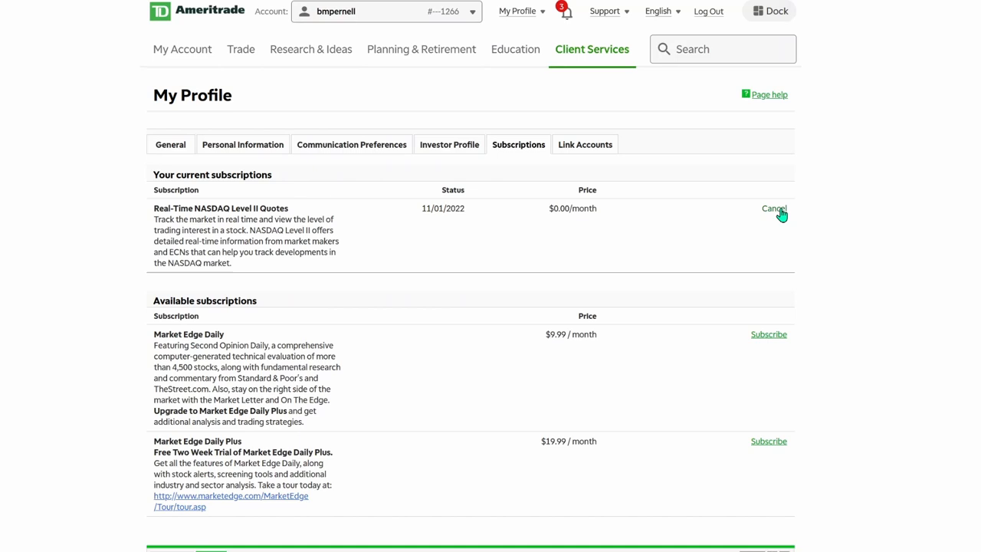
mouse_move(663, 220)
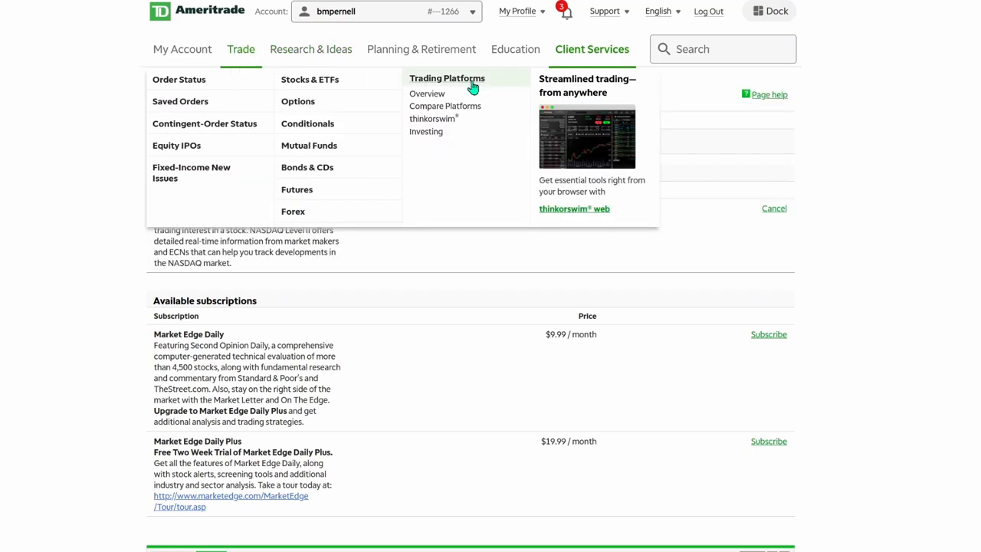
Go to Trade > Trading Platforms > Overview and scroll to the thinkorswim options.
left_click(427, 94)
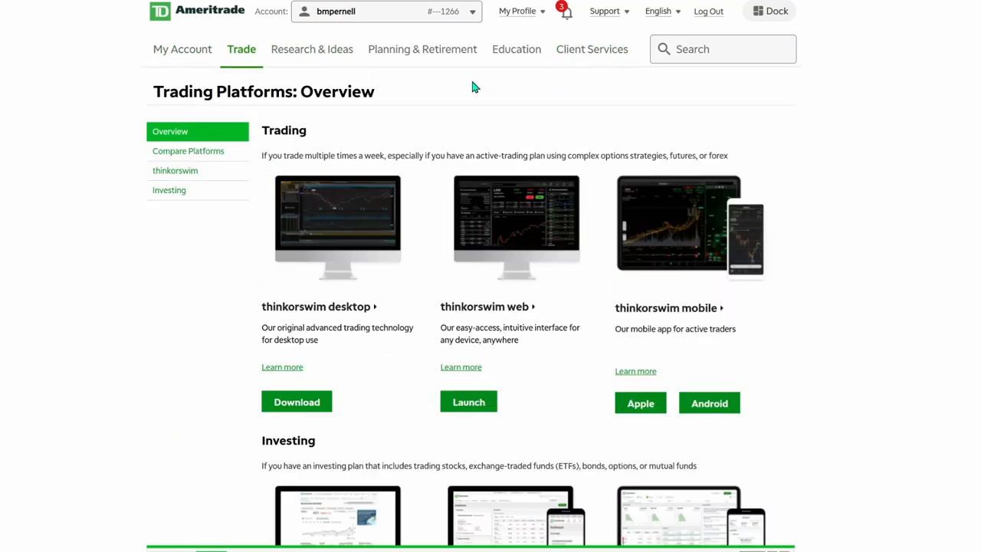
scroll("down", 3)
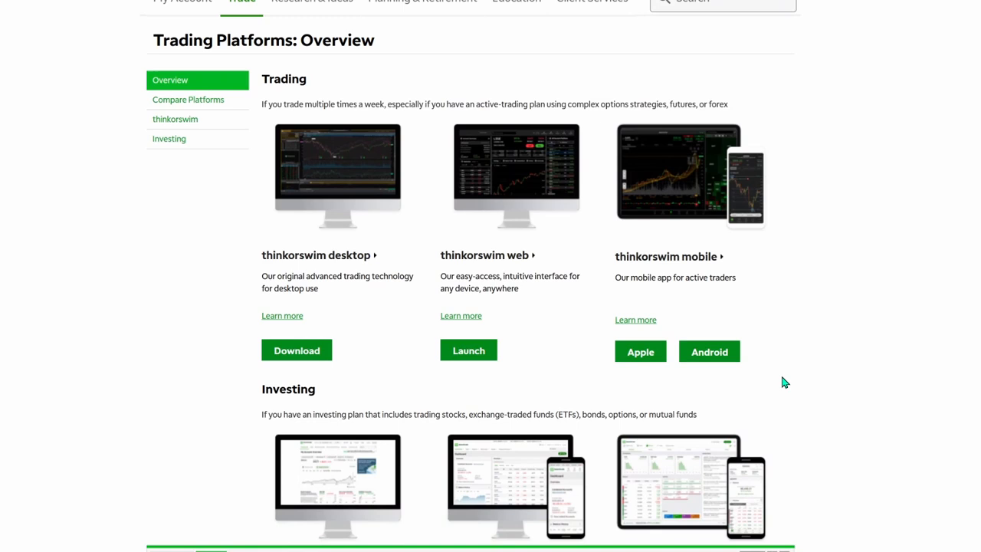
mouse_move(805, 322)
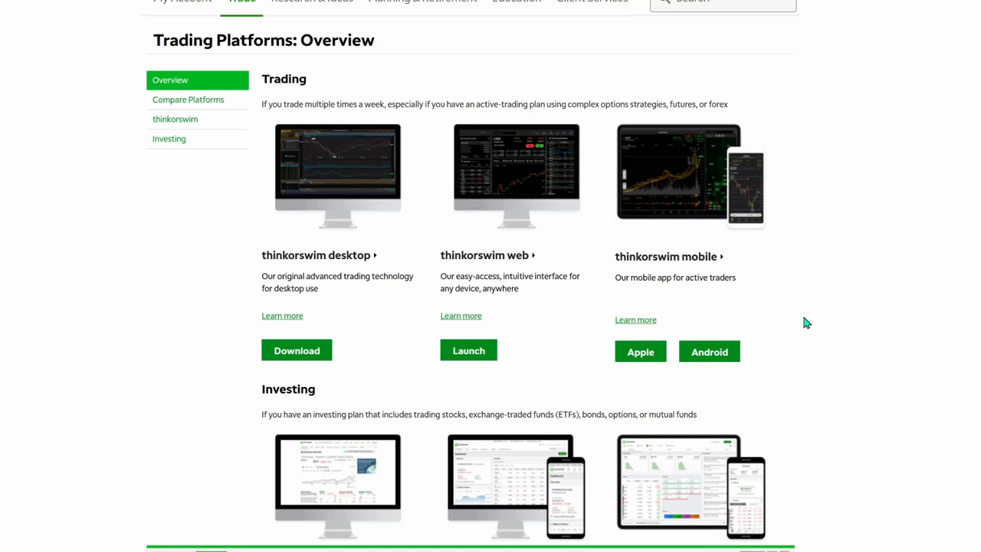
mouse_move(590, 209)
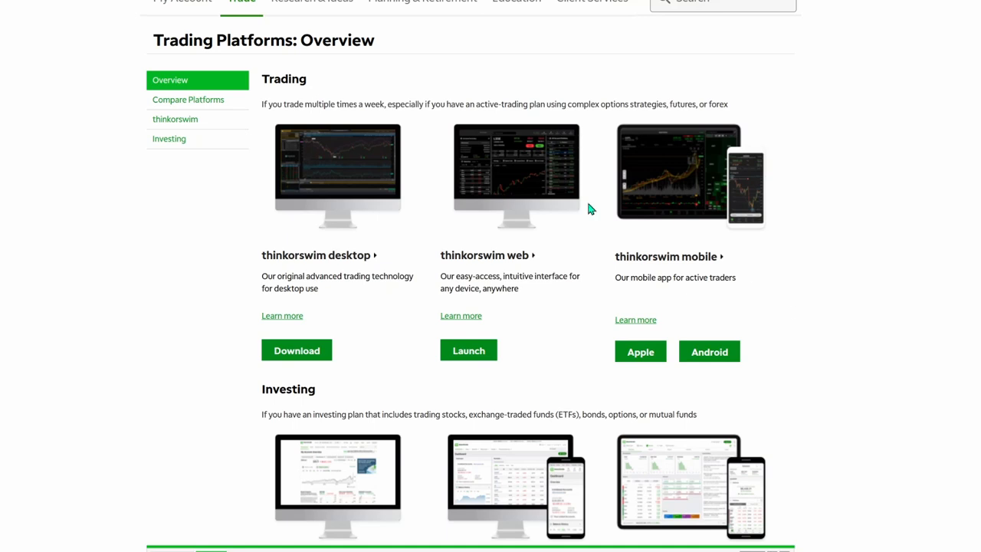
mouse_move(665, 320)
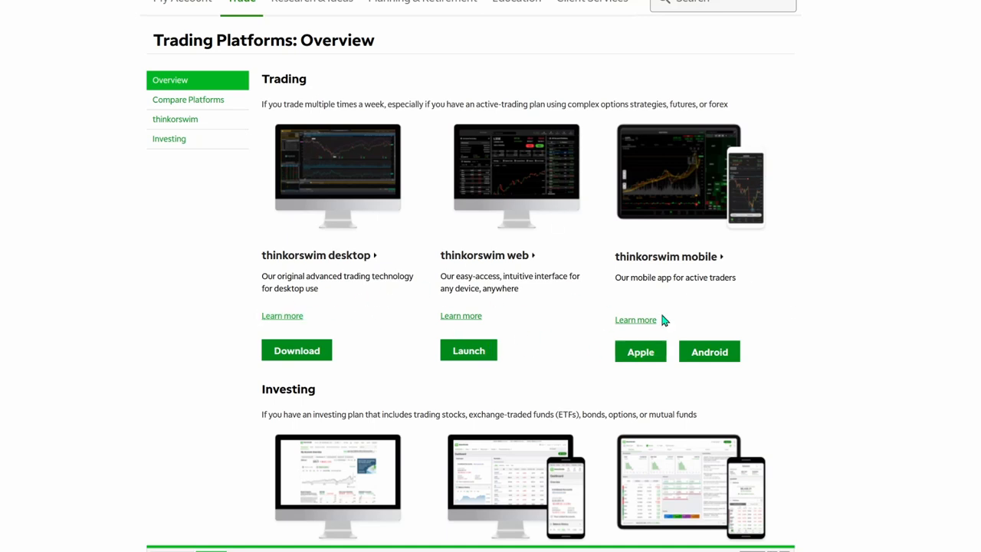
mouse_move(748, 243)
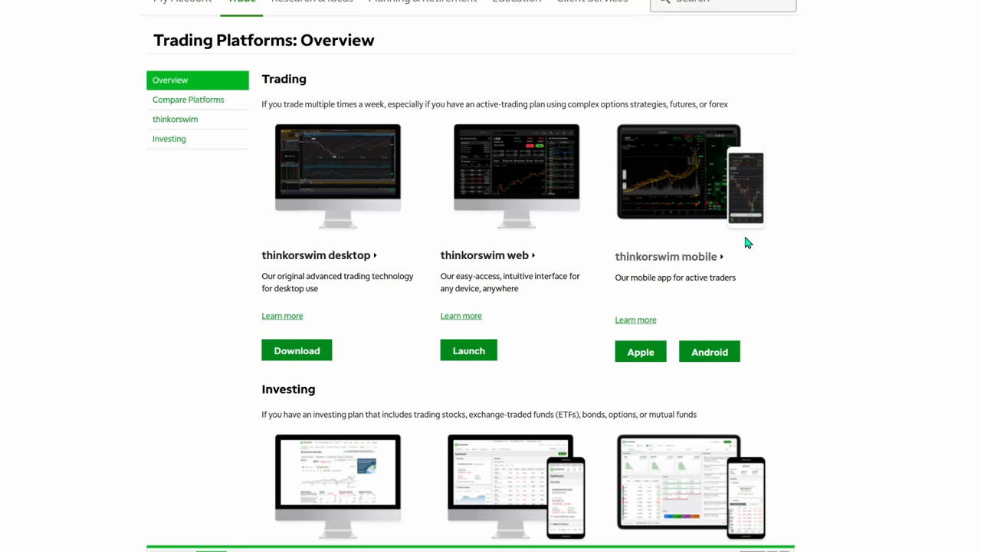
mouse_move(795, 313)
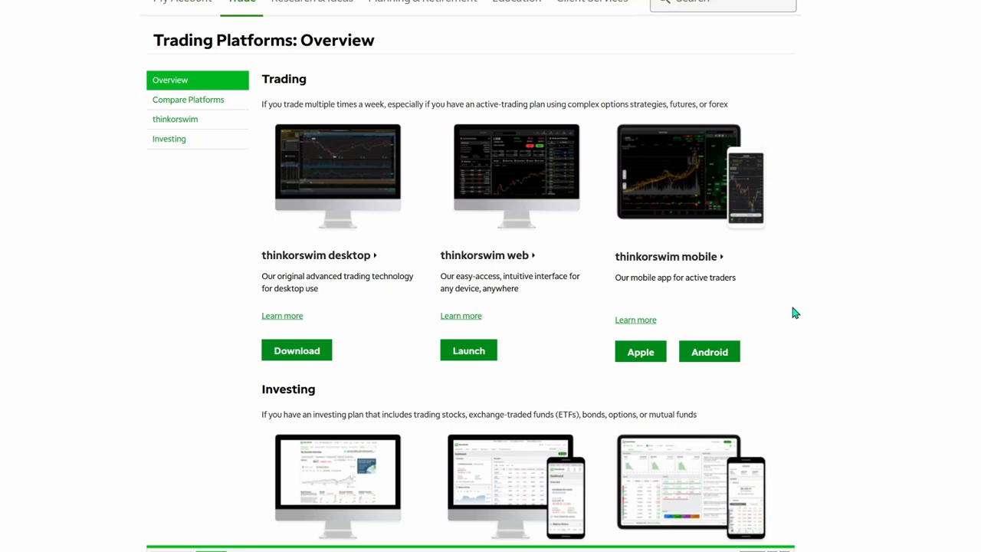
Launch the thinkorswim desktop login window with its Live Trading / Paper Money toggle.
left_click(468, 350)
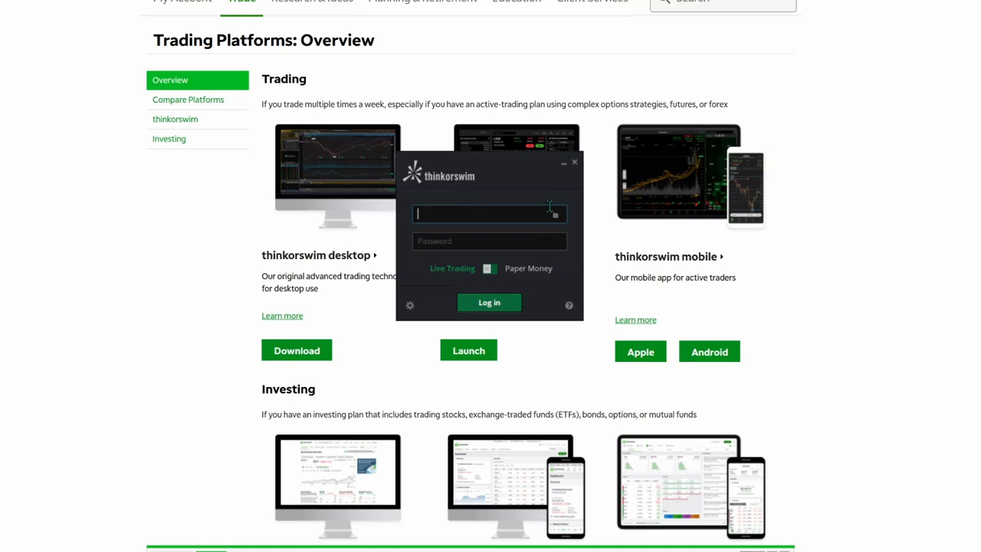
mouse_move(479, 280)
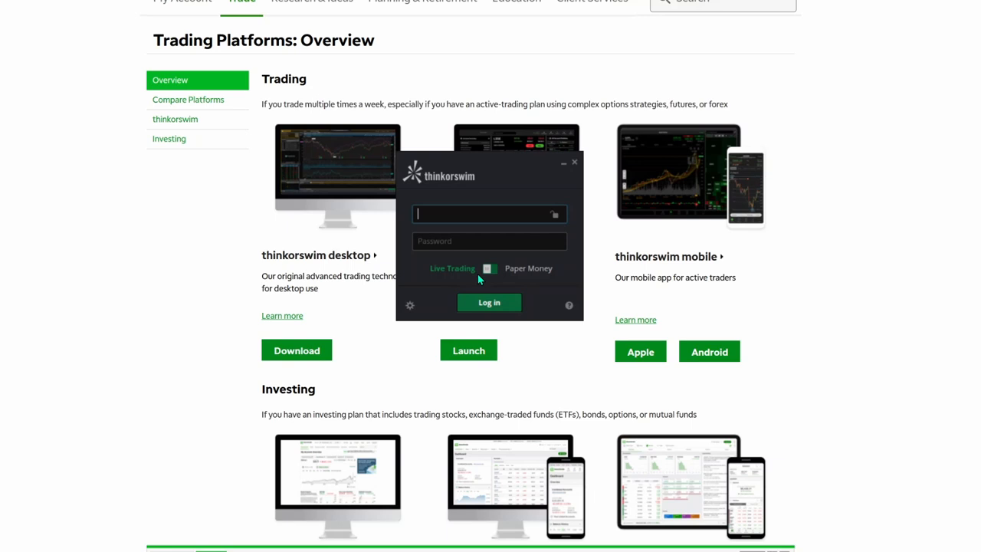
mouse_move(527, 276)
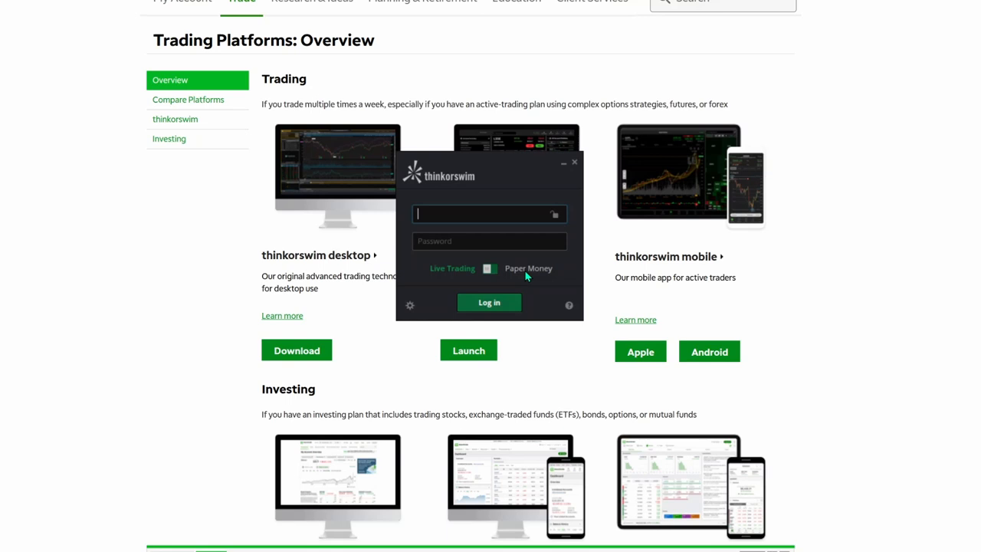
mouse_move(470, 272)
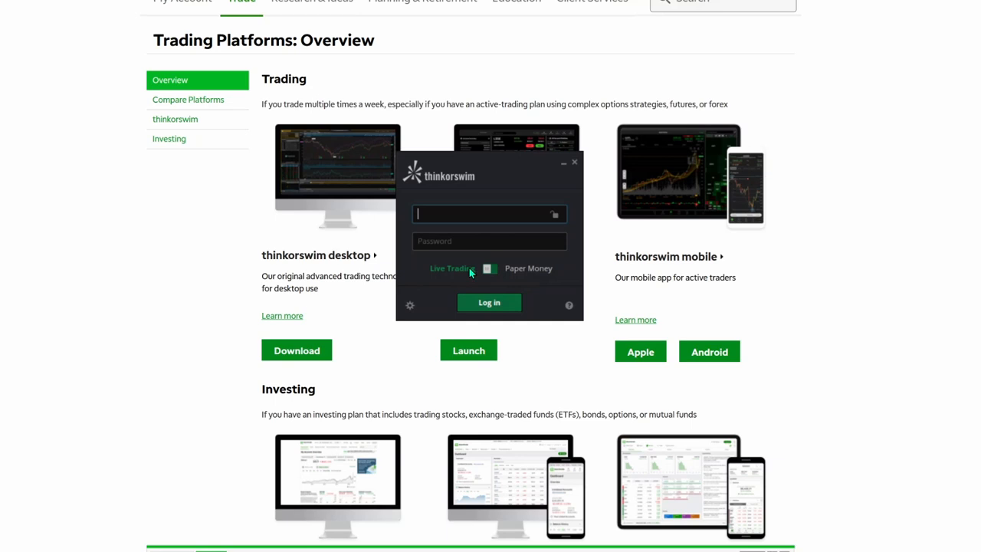
mouse_move(458, 287)
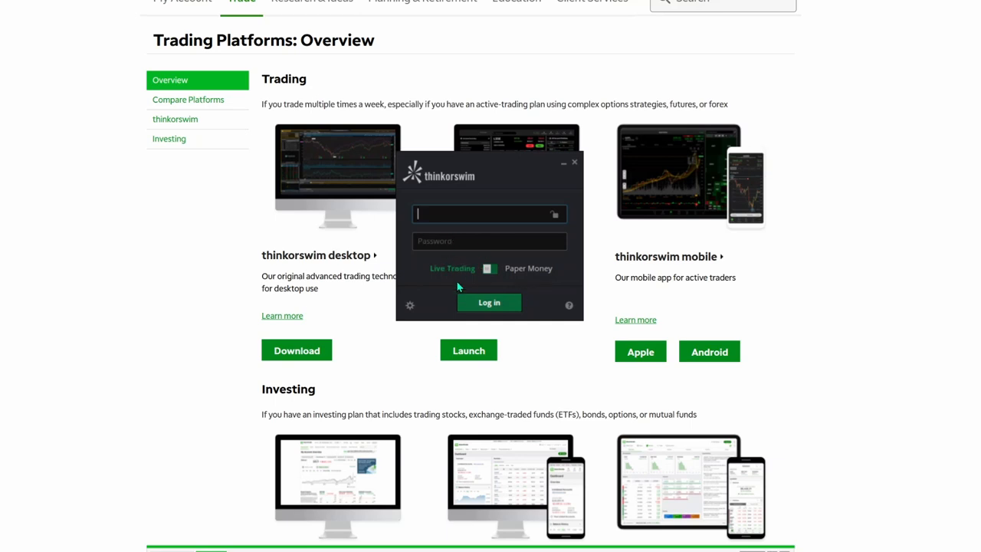
mouse_move(475, 276)
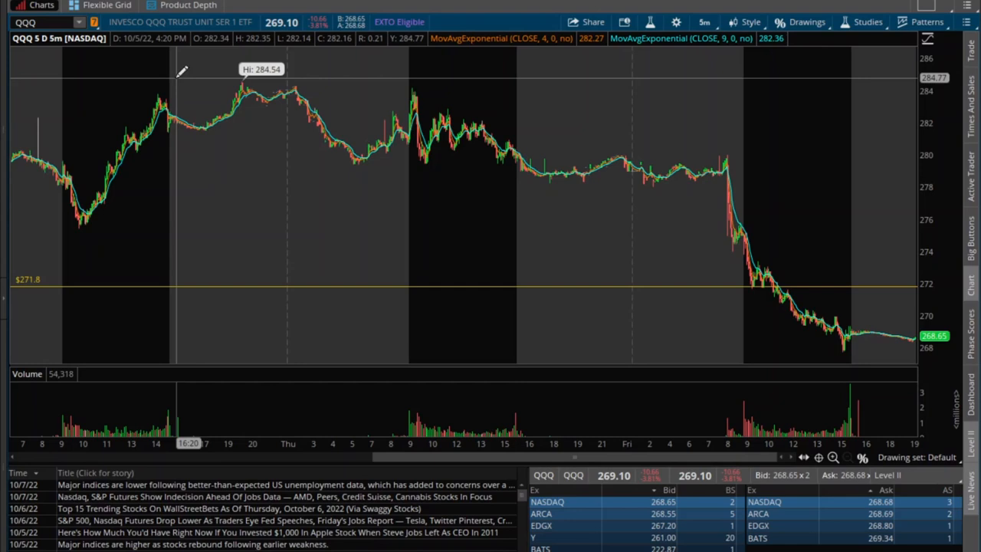
mouse_move(211, 249)
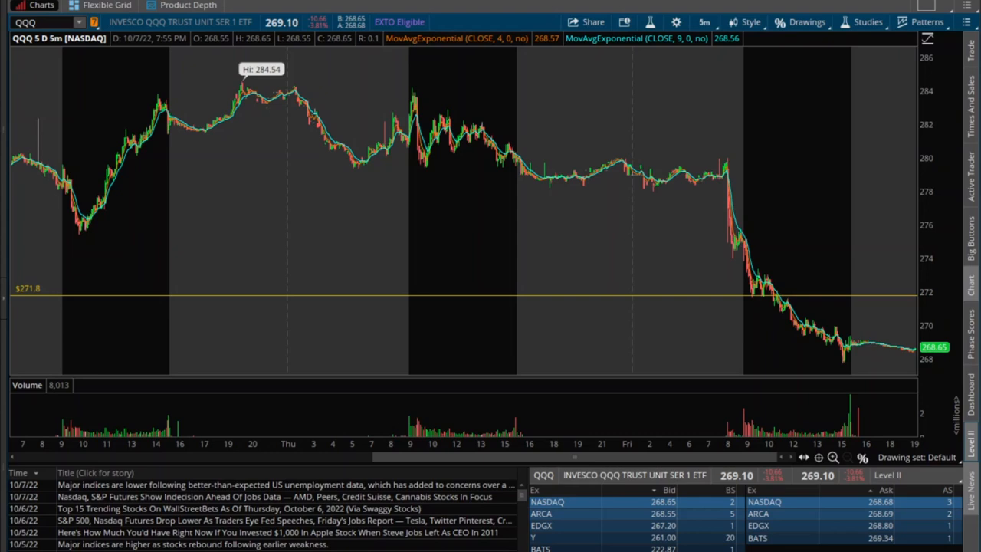
mouse_move(270, 11)
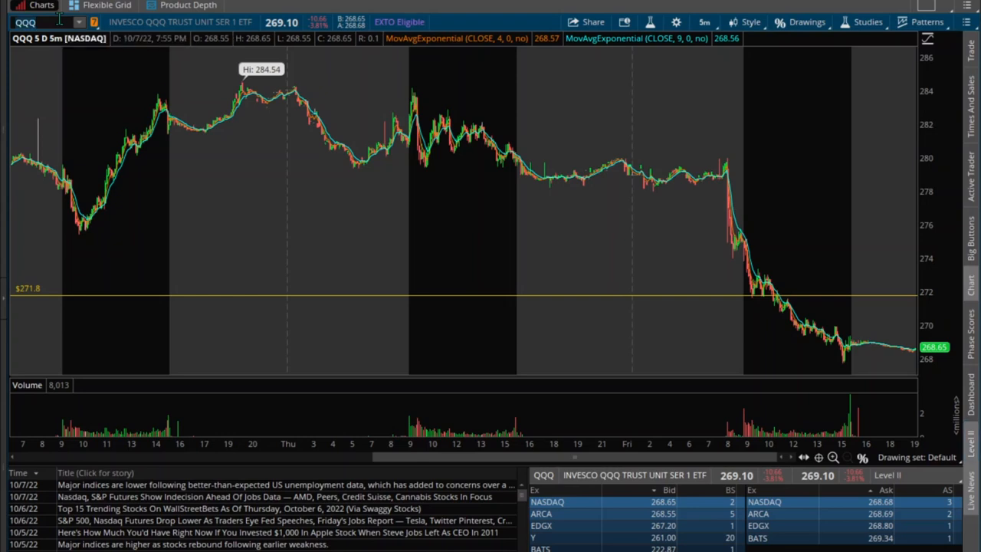
Enter SPY, then NILE, then TSLA as the chart symbol.
type("SPY")
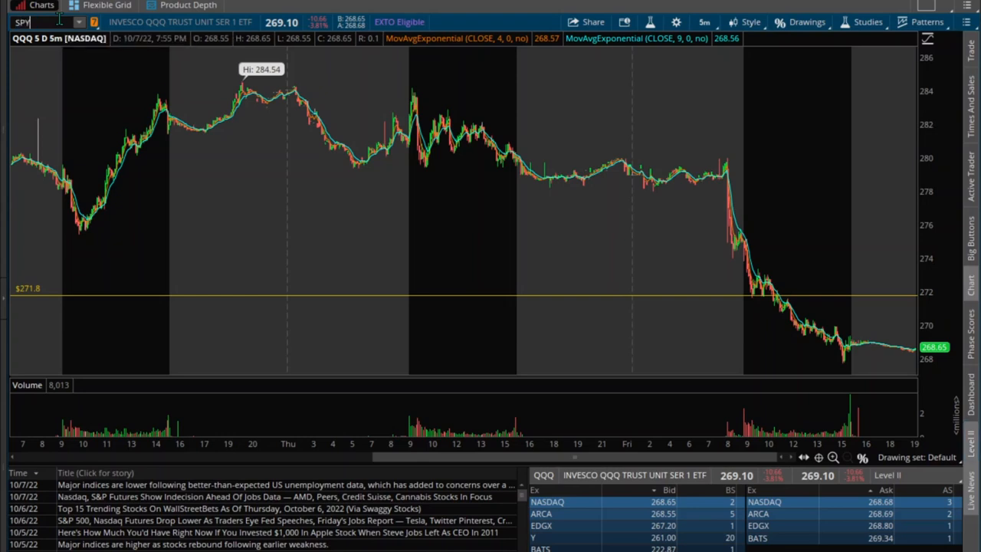
type("SPY")
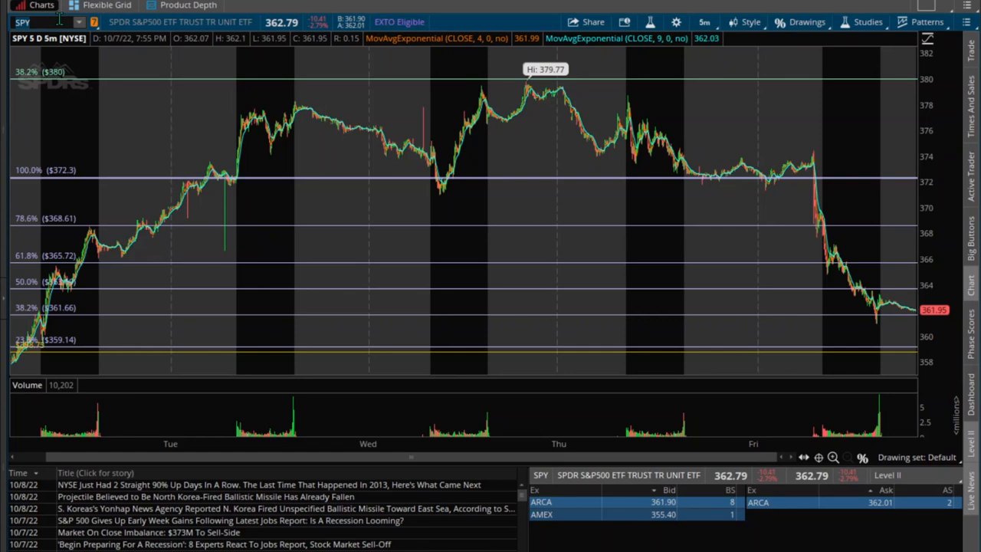
type("NILE")
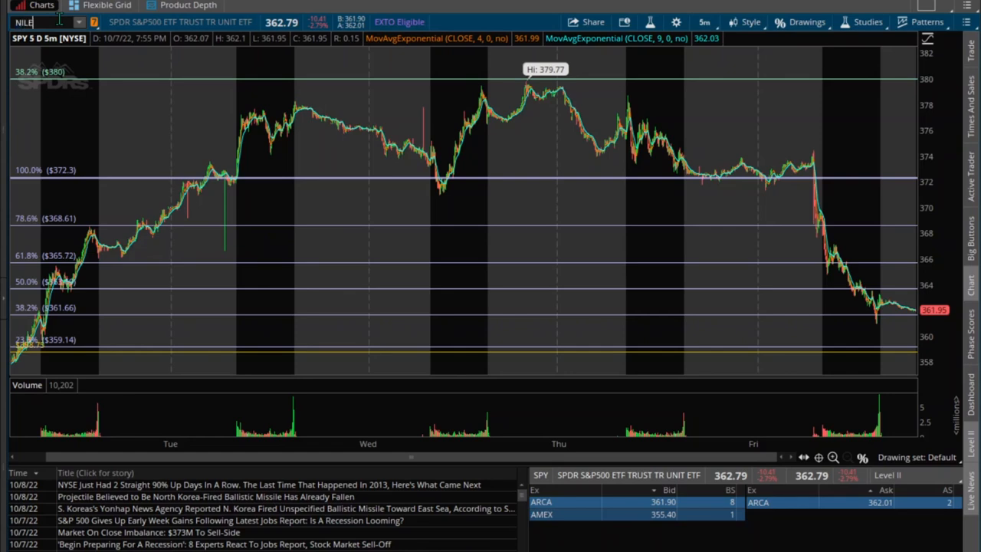
type("NILE")
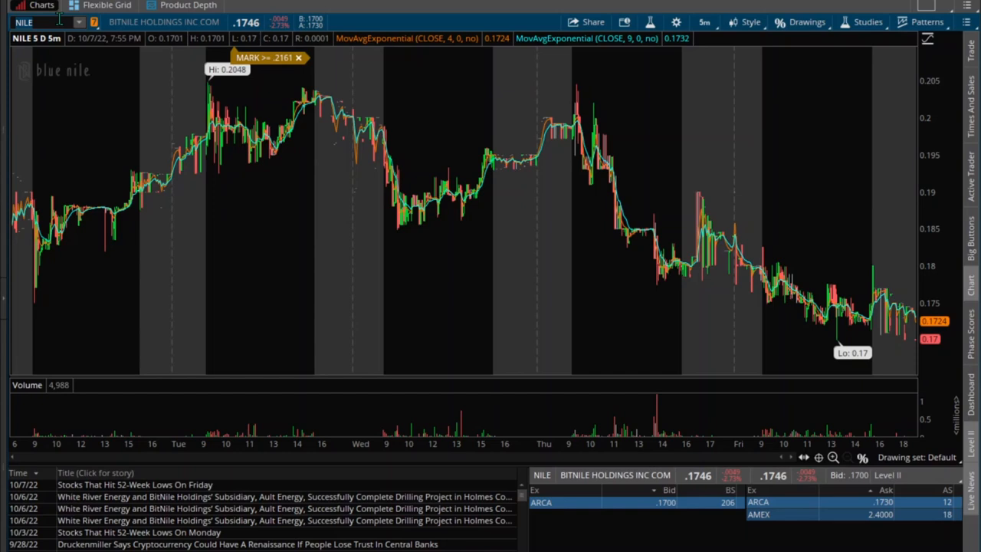
type("TS")
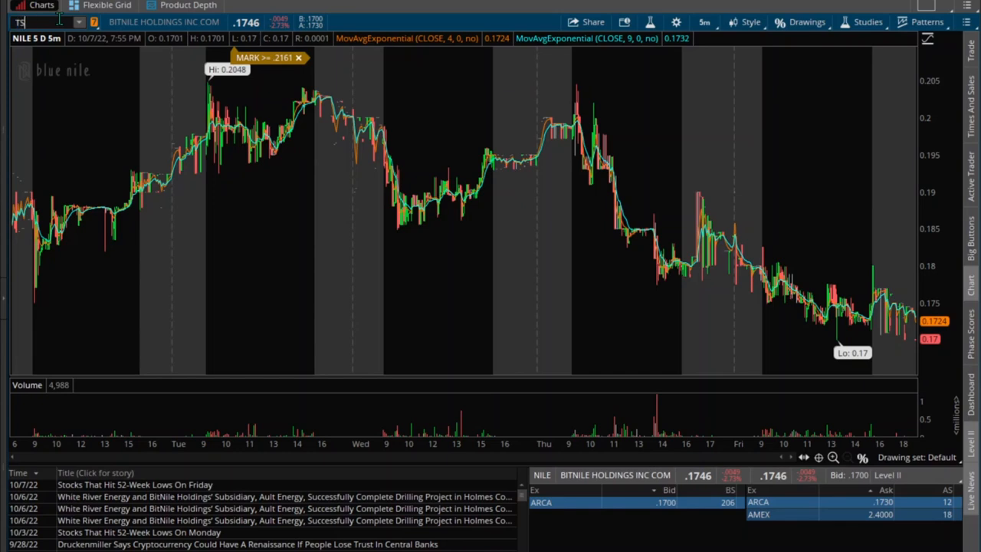
type("TSLA")
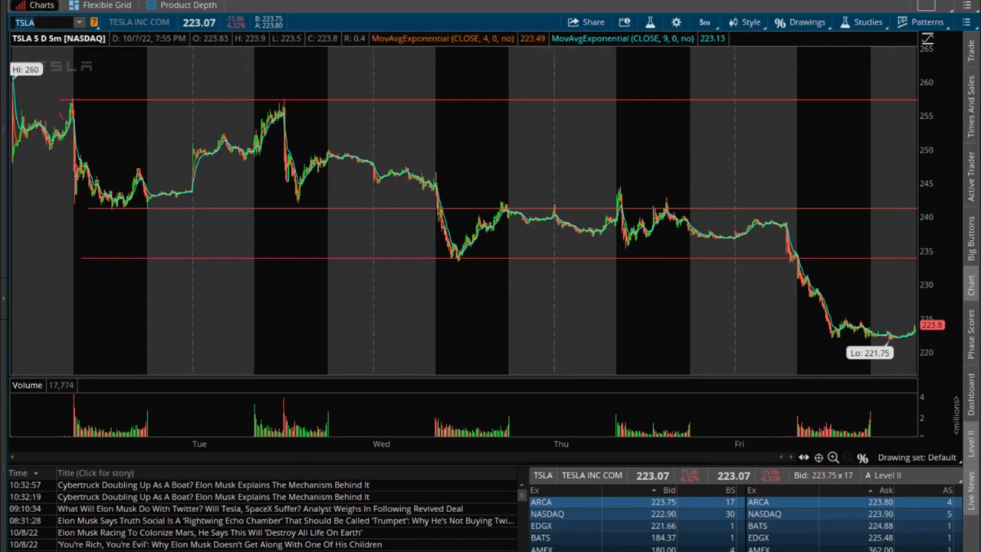
mouse_move(974, 284)
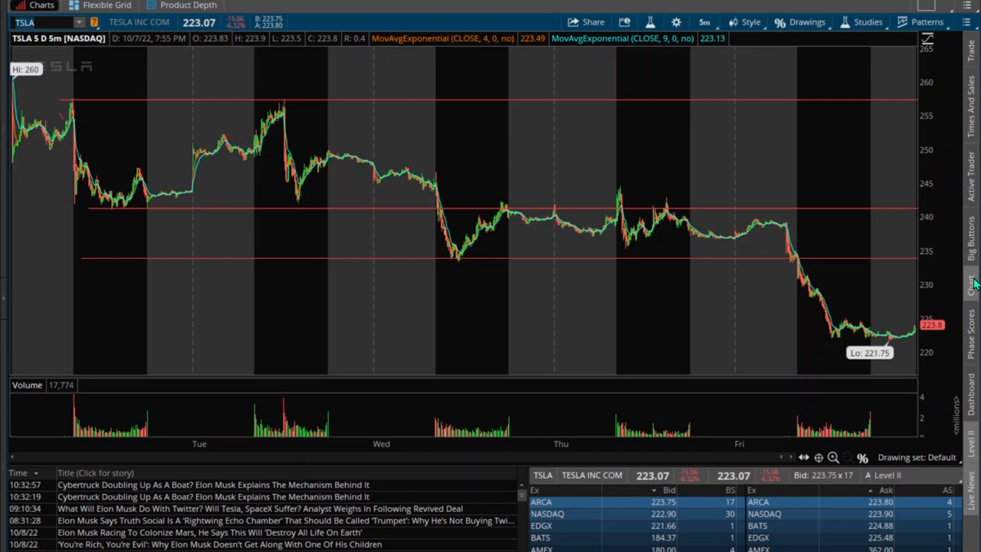
Open the Active Trader tab in the right sidebar beside the TSLA chart.
left_click(34, 22)
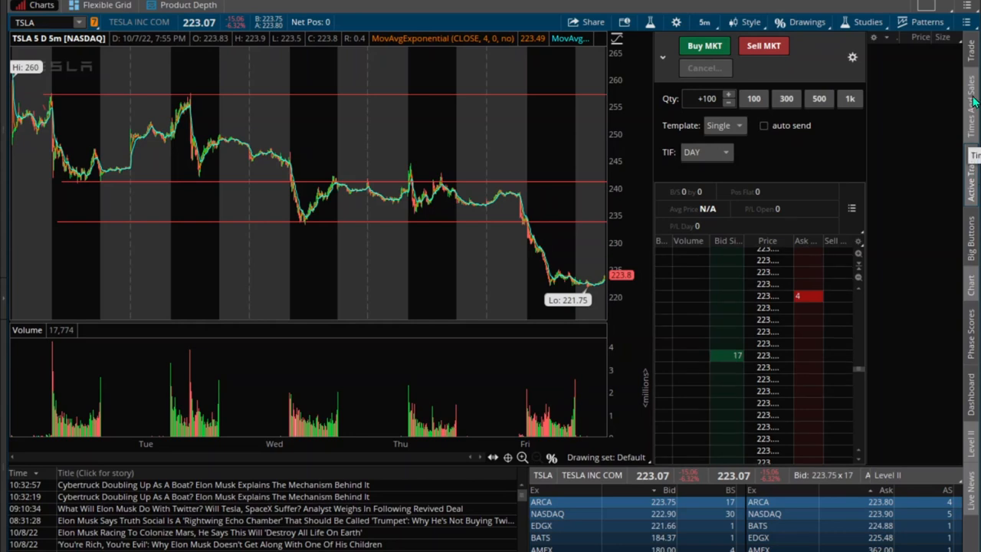
mouse_move(972, 291)
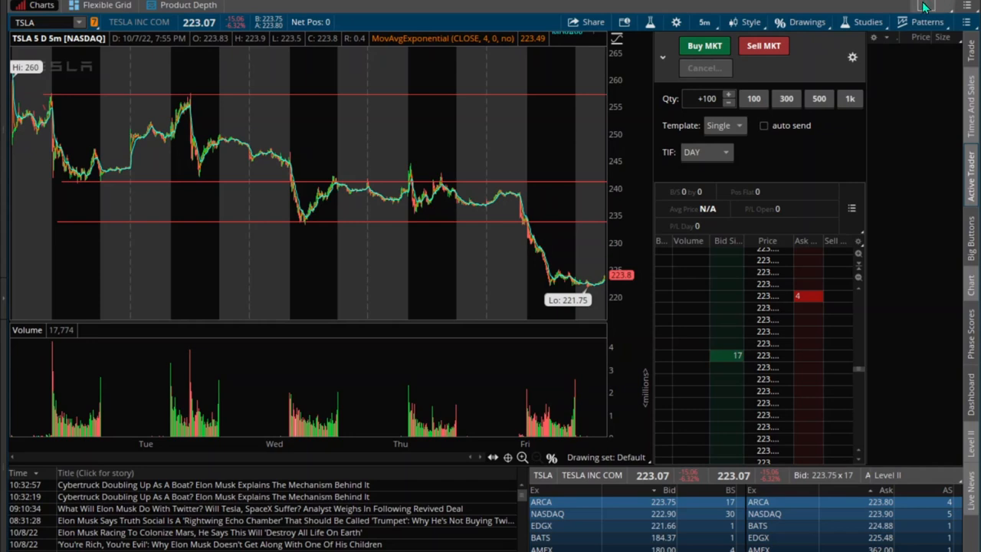
Try a four-panel chart grid with SPY, then return to the single TSLA chart.
left_click(927, 22)
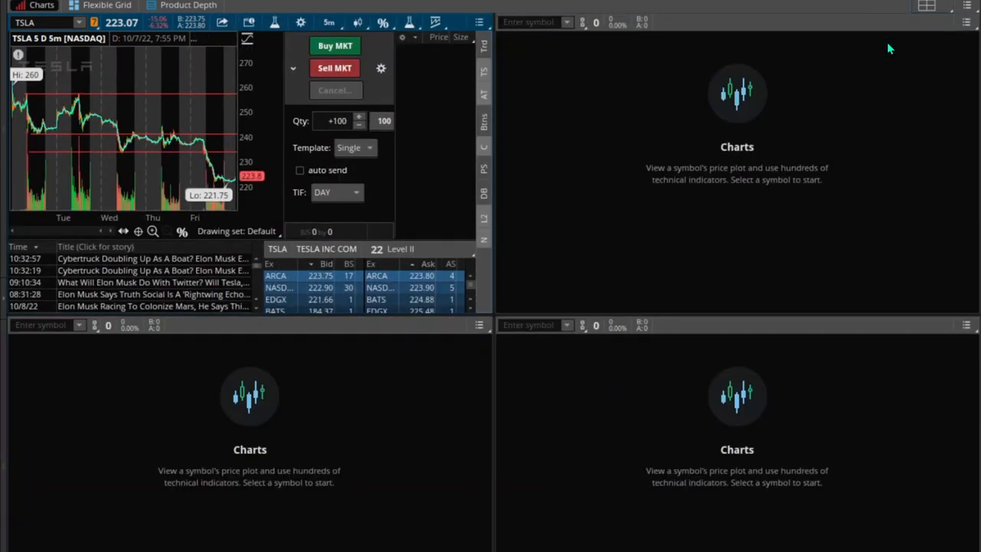
left_click(926, 6)
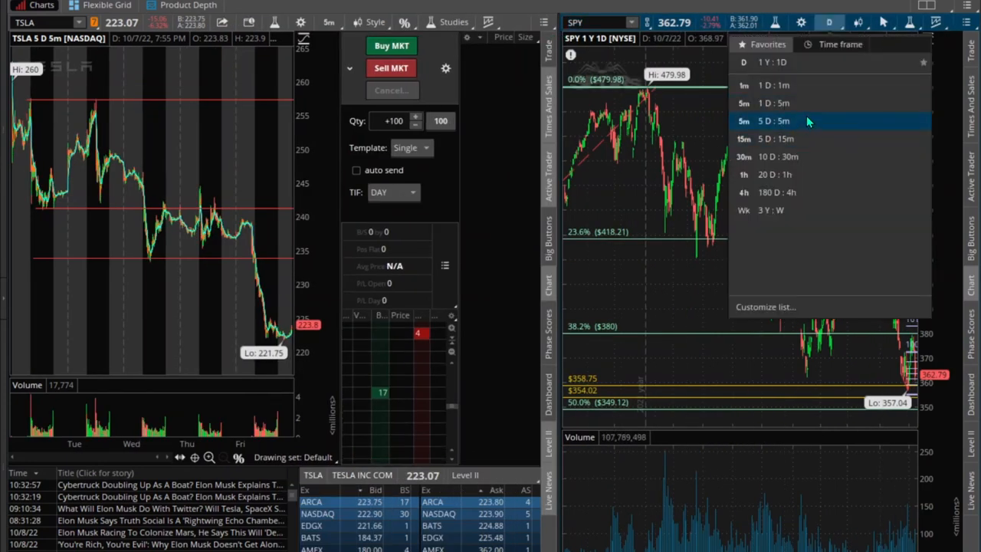
left_click(772, 121)
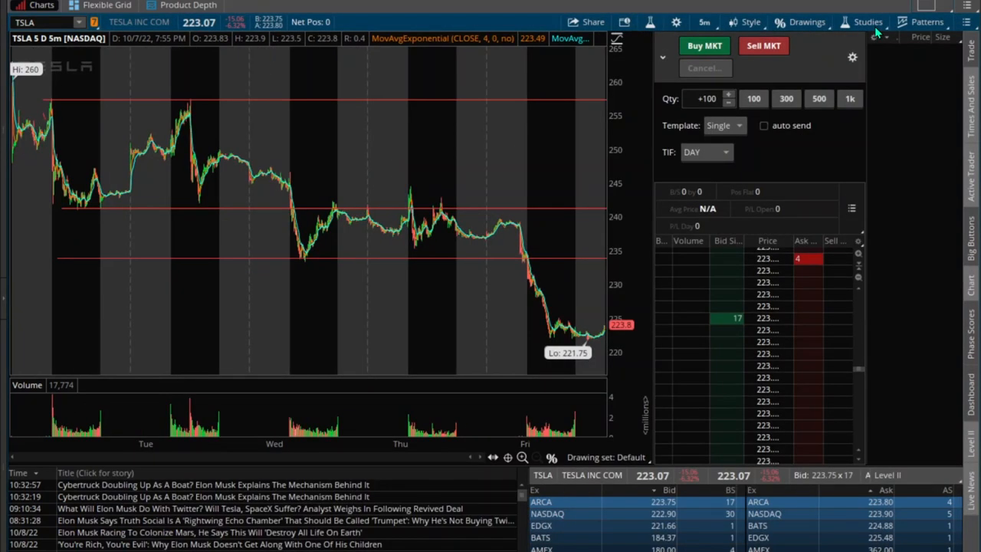
mouse_move(862, 158)
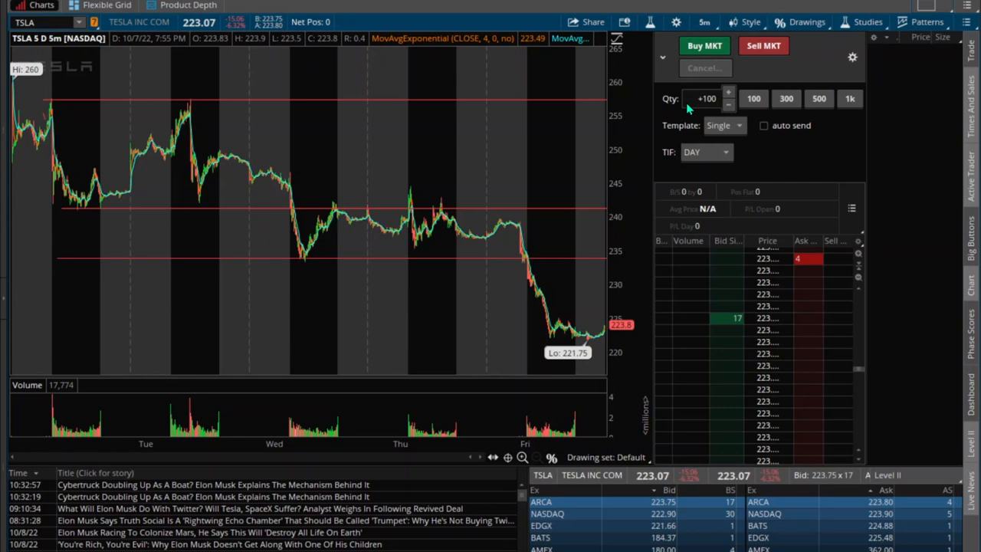
mouse_move(727, 93)
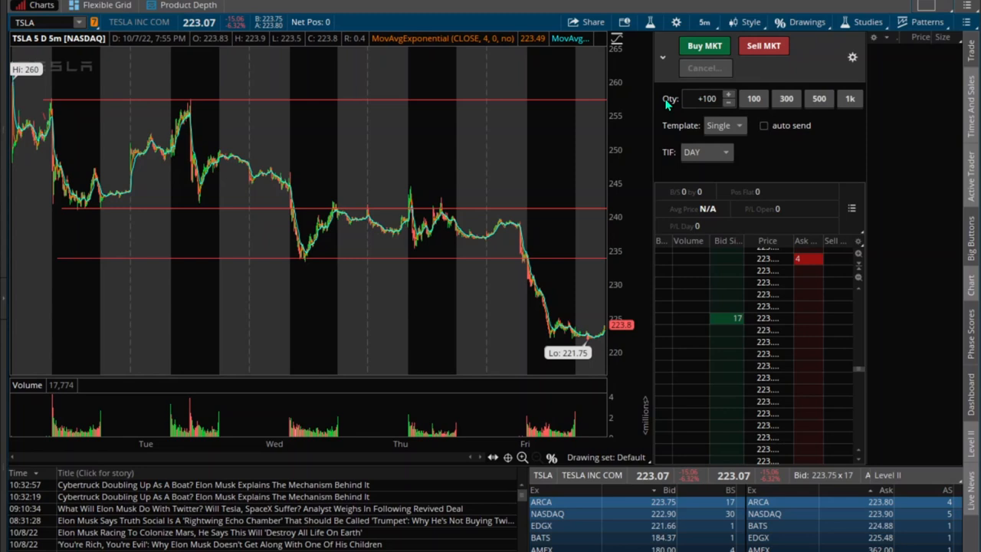
mouse_move(717, 94)
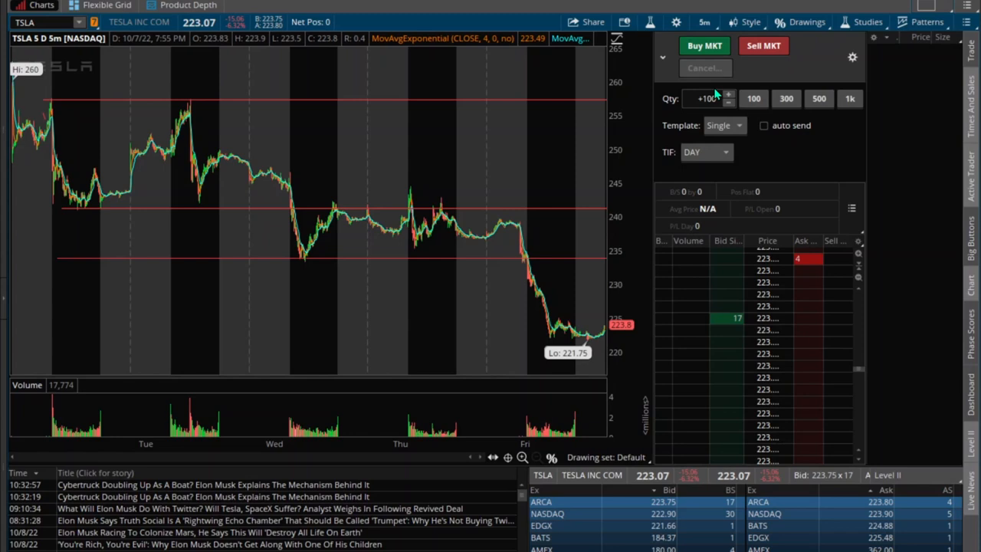
mouse_move(674, 114)
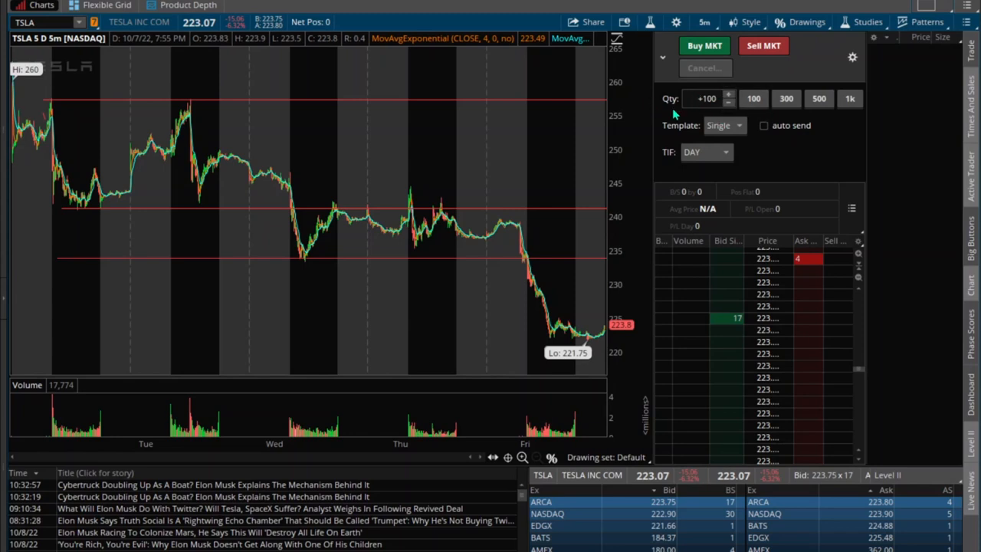
mouse_move(751, 141)
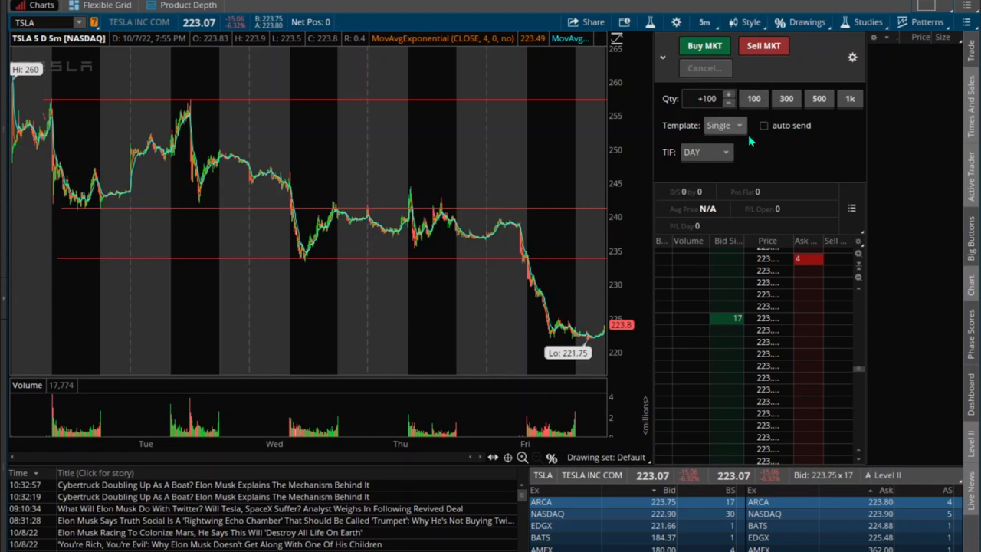
left_click(724, 125)
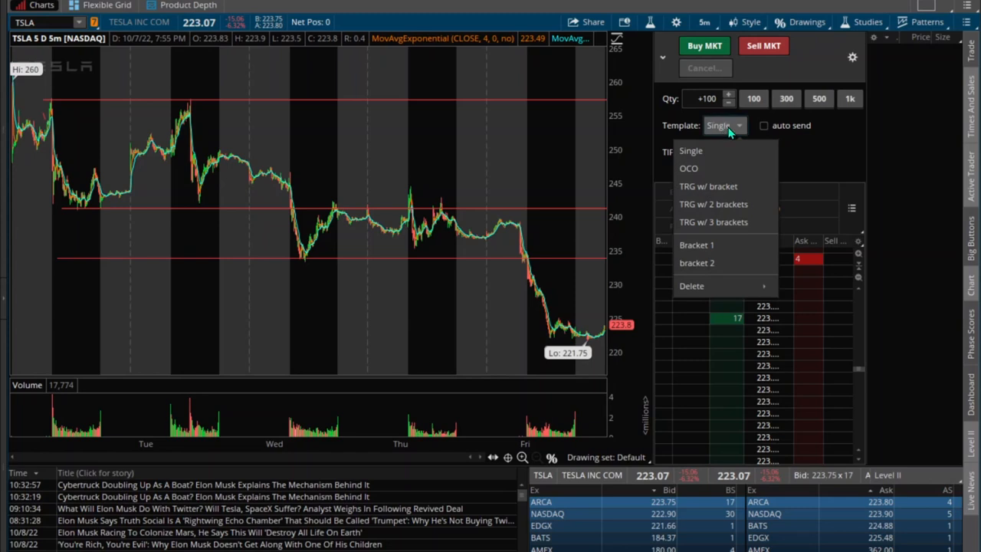
mouse_move(741, 132)
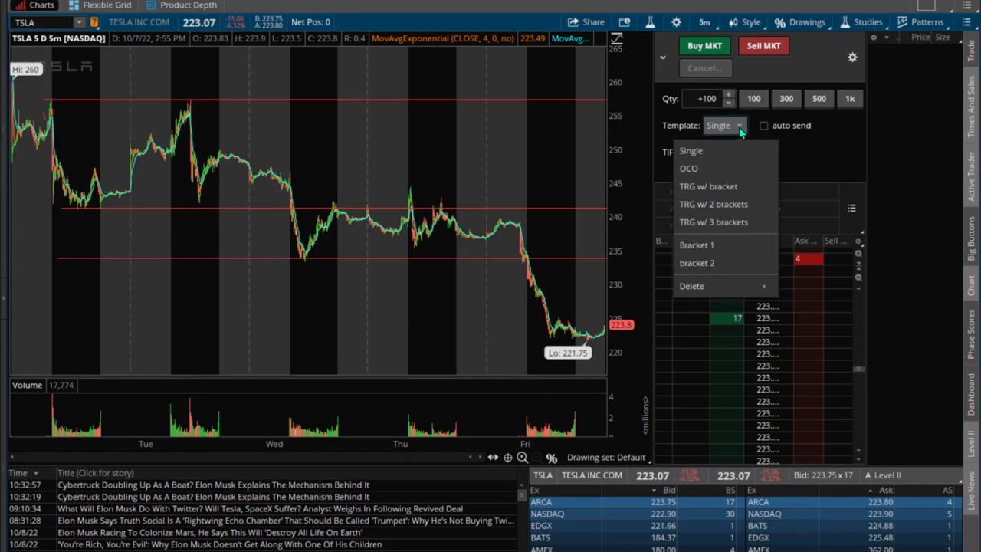
left_click(691, 150)
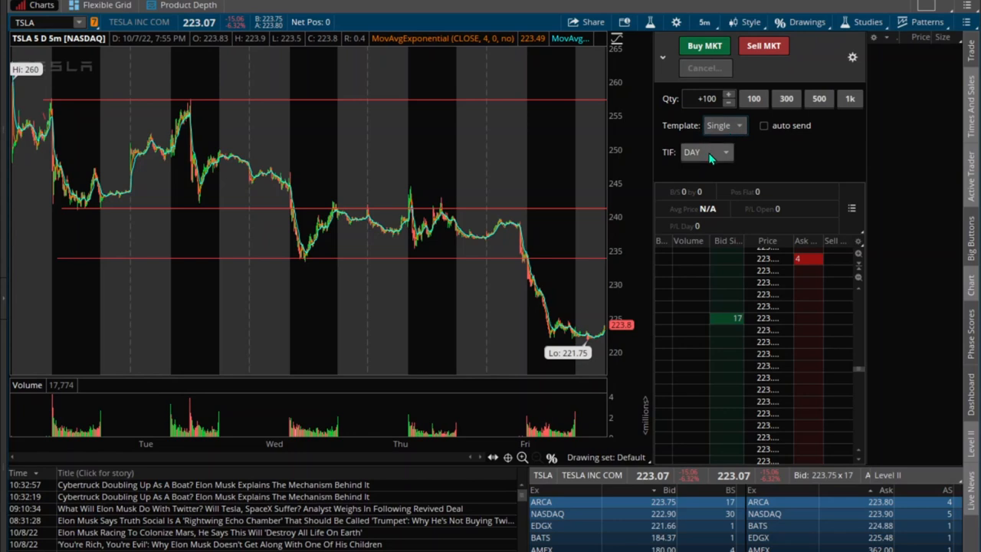
left_click(705, 152)
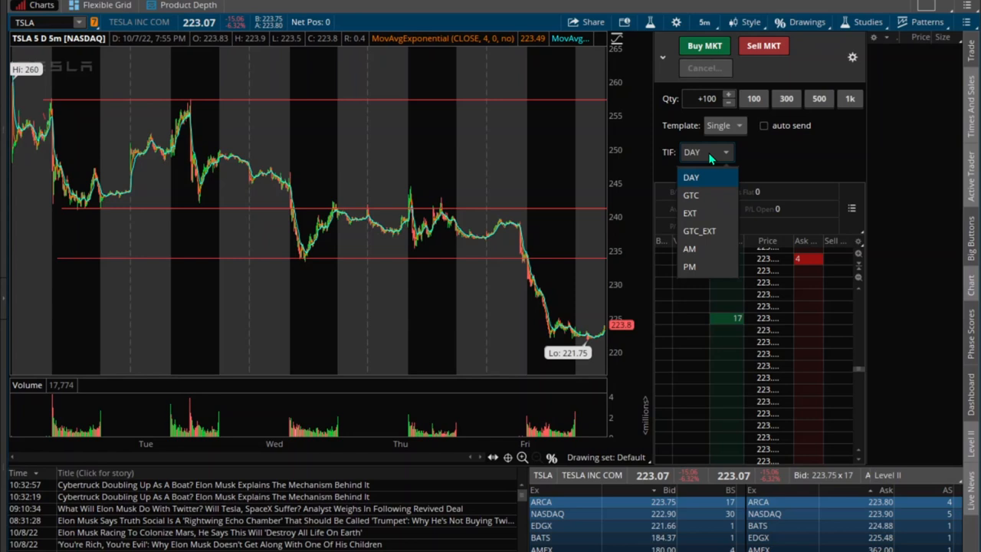
mouse_move(690, 213)
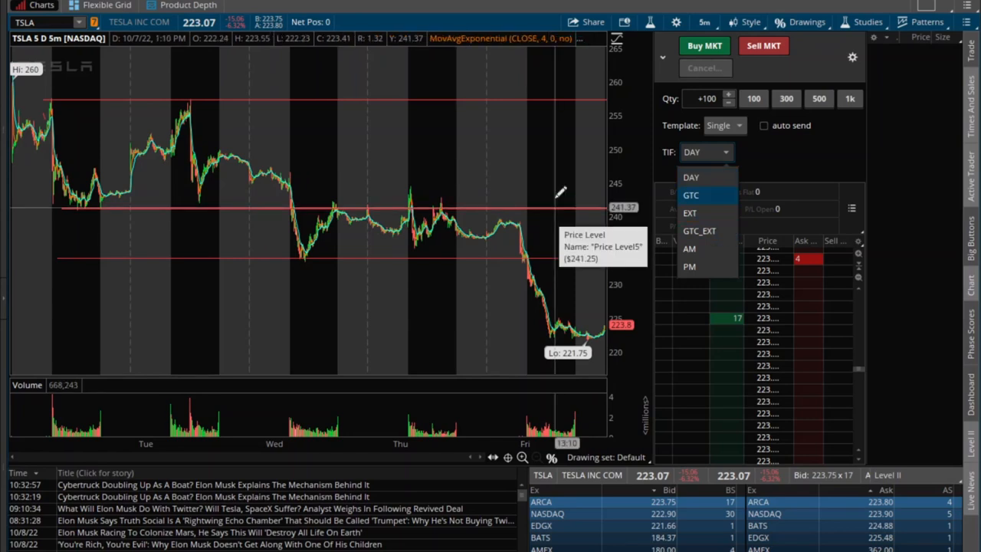
mouse_move(568, 256)
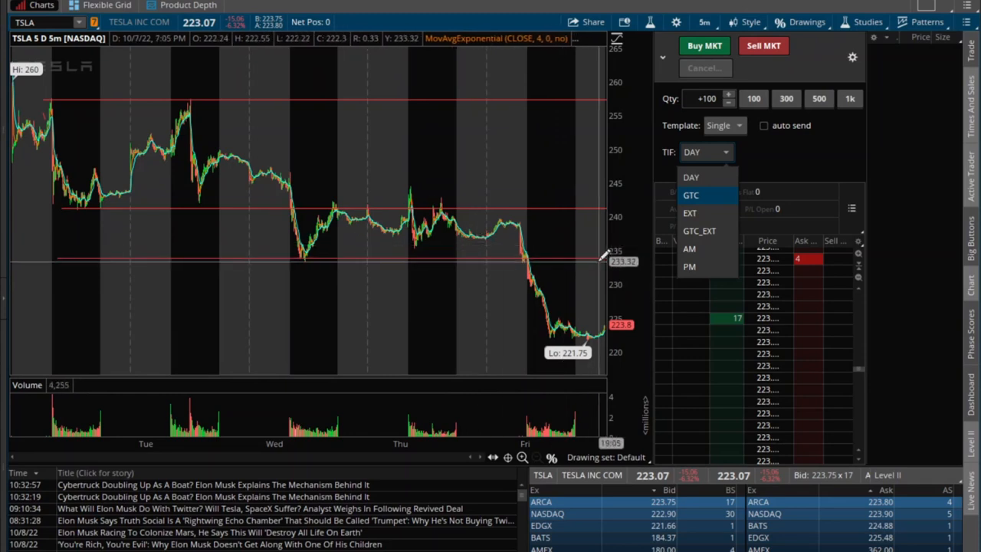
mouse_move(689, 213)
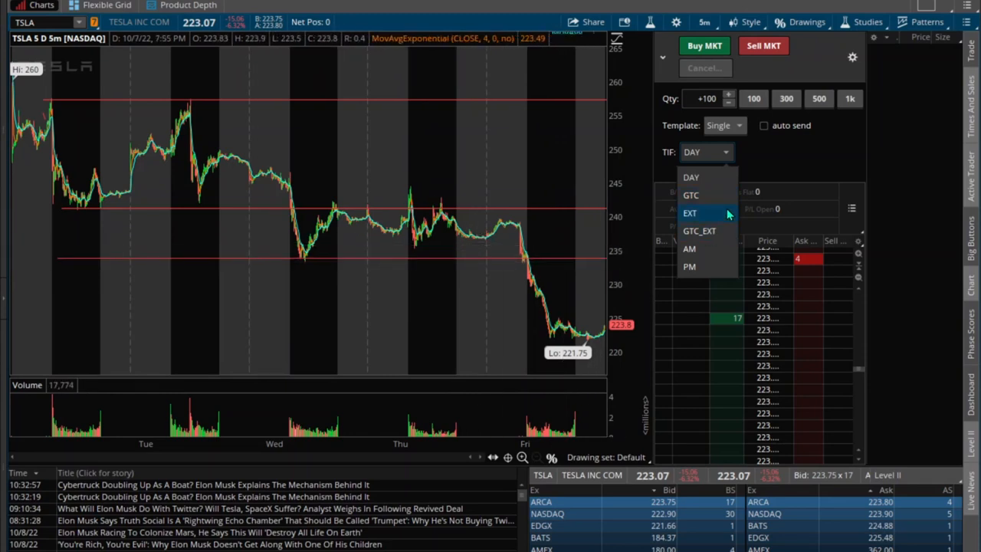
mouse_move(719, 231)
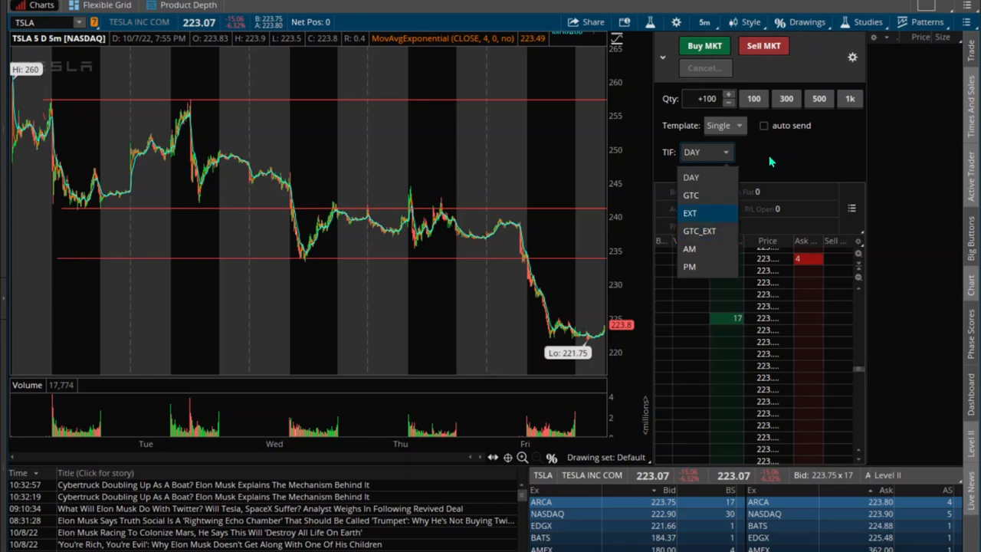
left_click(691, 177)
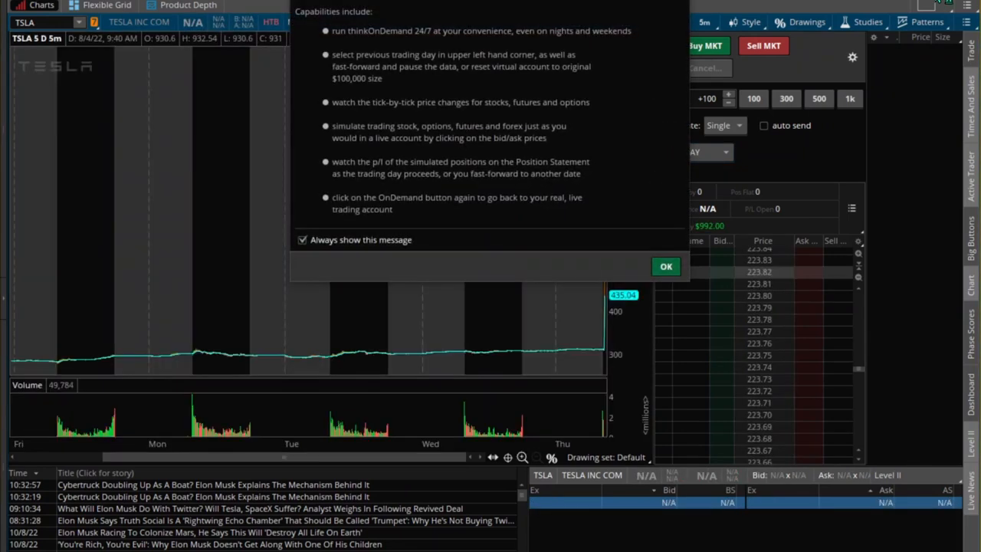
Dismiss the OnDemand introduction message with OK.
left_click(666, 266)
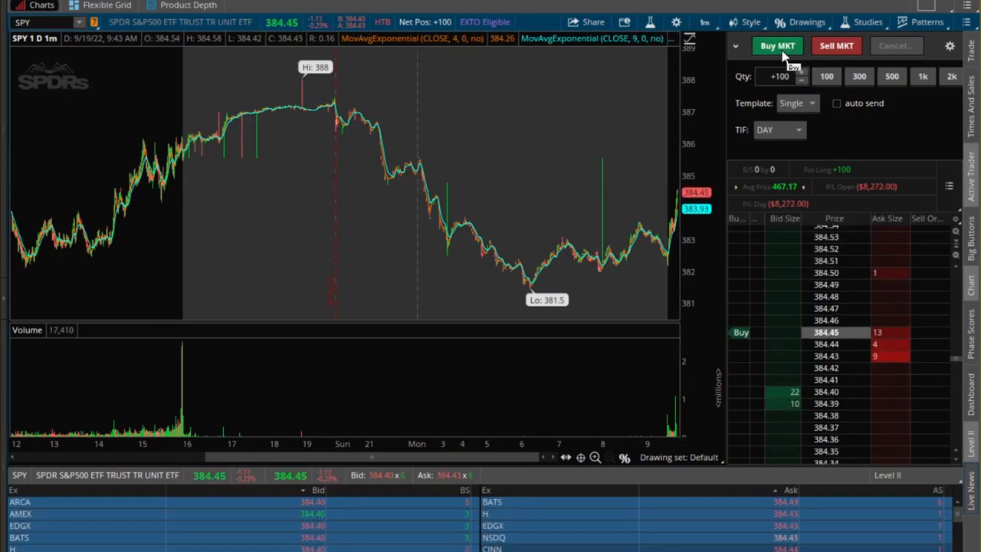
Buy 100 SPY shares at market, then sell 100 shares at market to close.
left_click(776, 45)
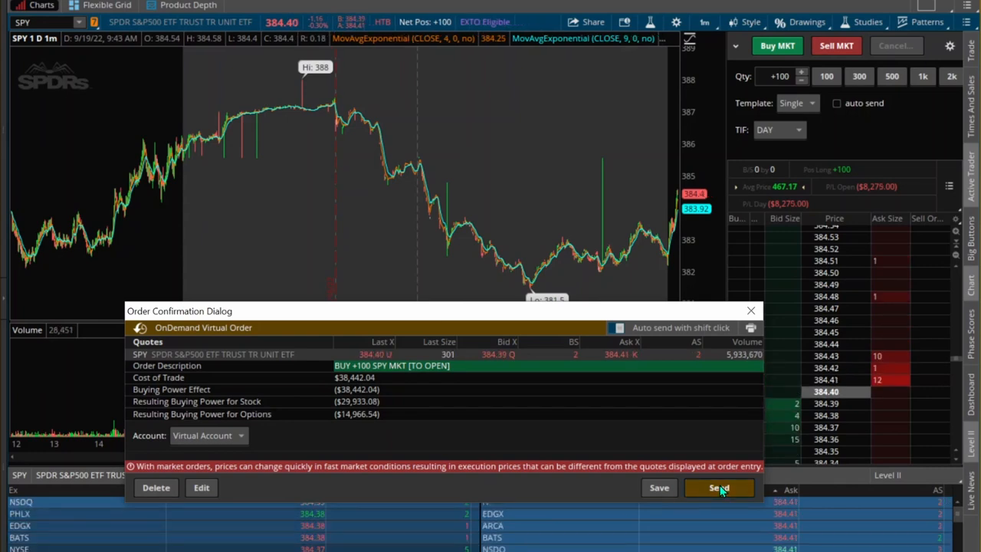
left_click(719, 487)
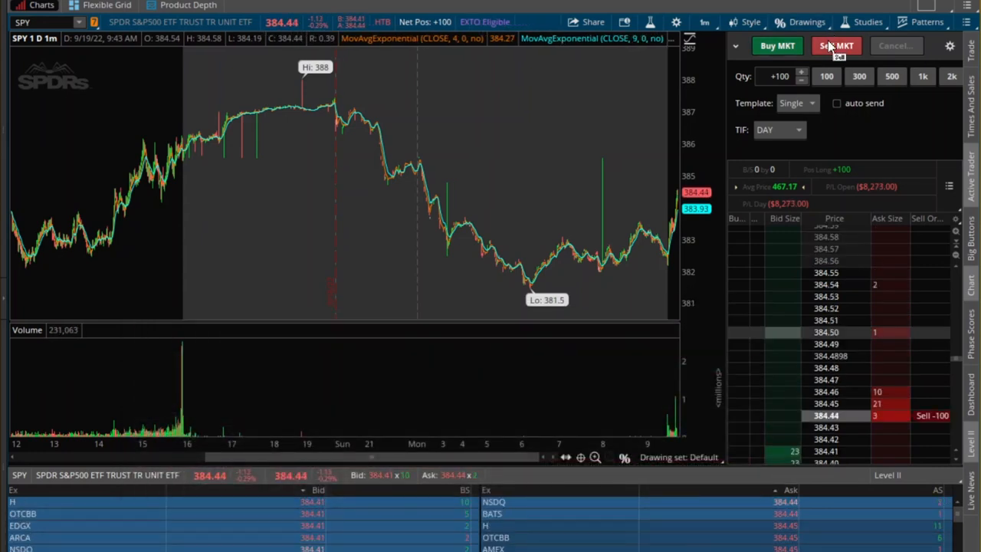
left_click(836, 45)
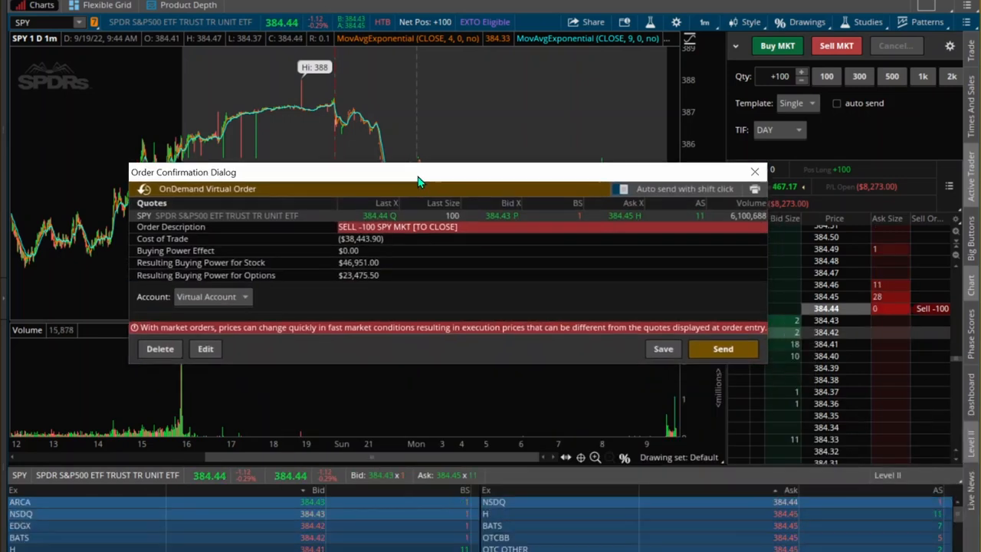
left_click(722, 348)
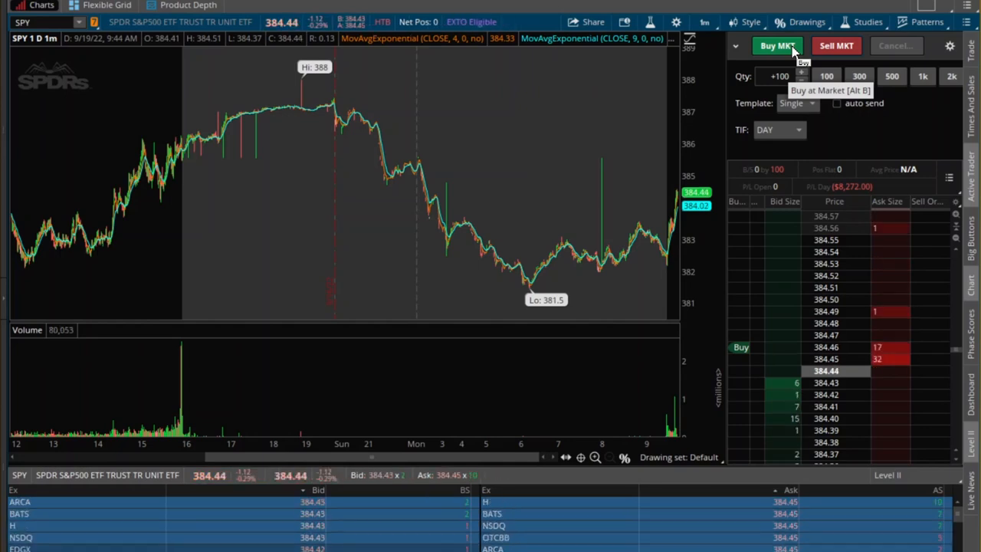
Buy another 100 SPY shares at market, filling at $384.33.
left_click(777, 45)
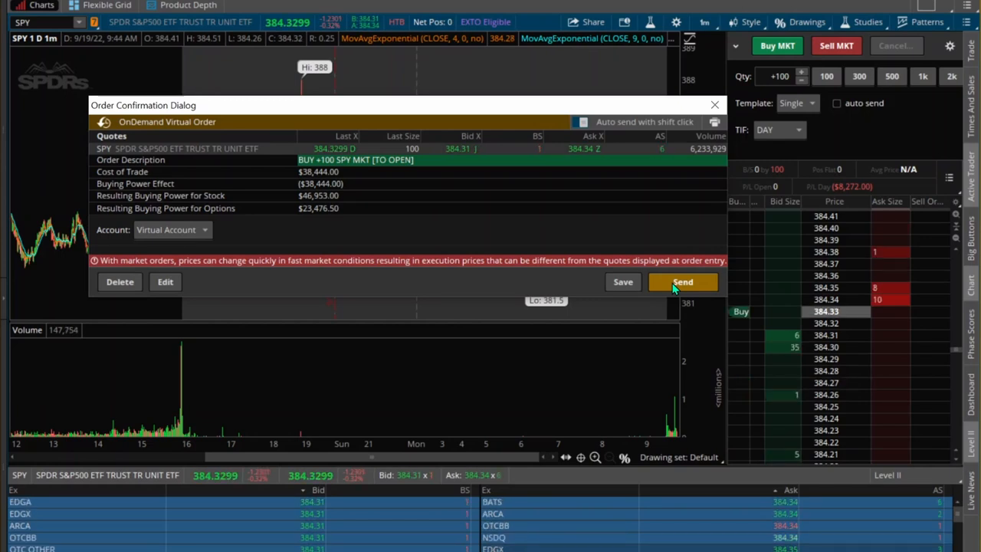
left_click(682, 282)
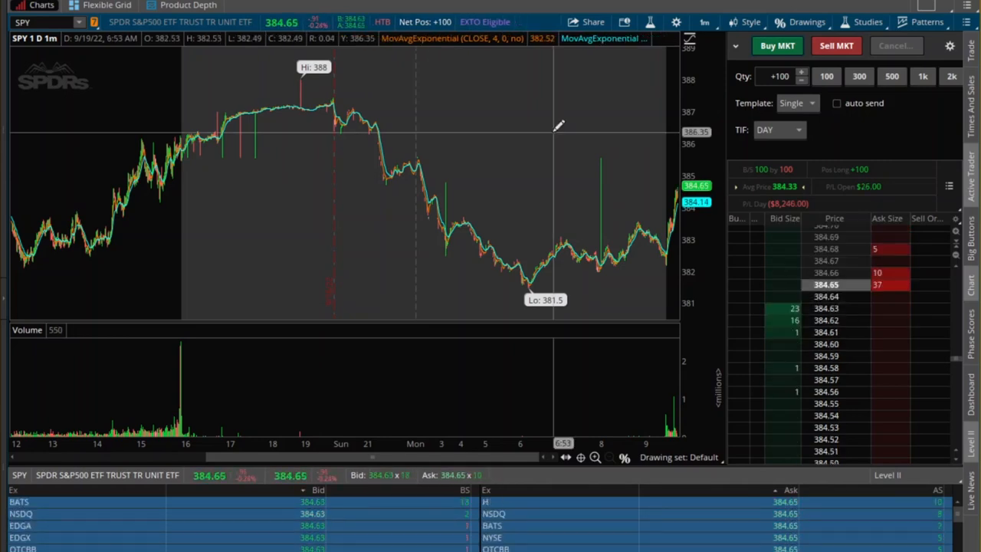
Bring up the SPY chart's Buy custom menu with OCO Bracket, STOP and STOPLIMIT choices.
right_click(555, 126)
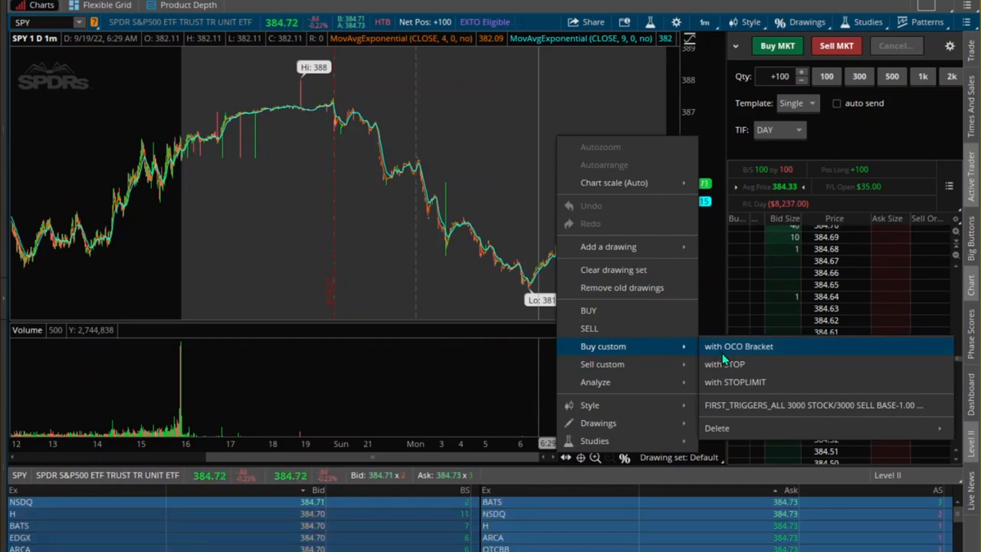
mouse_move(725, 364)
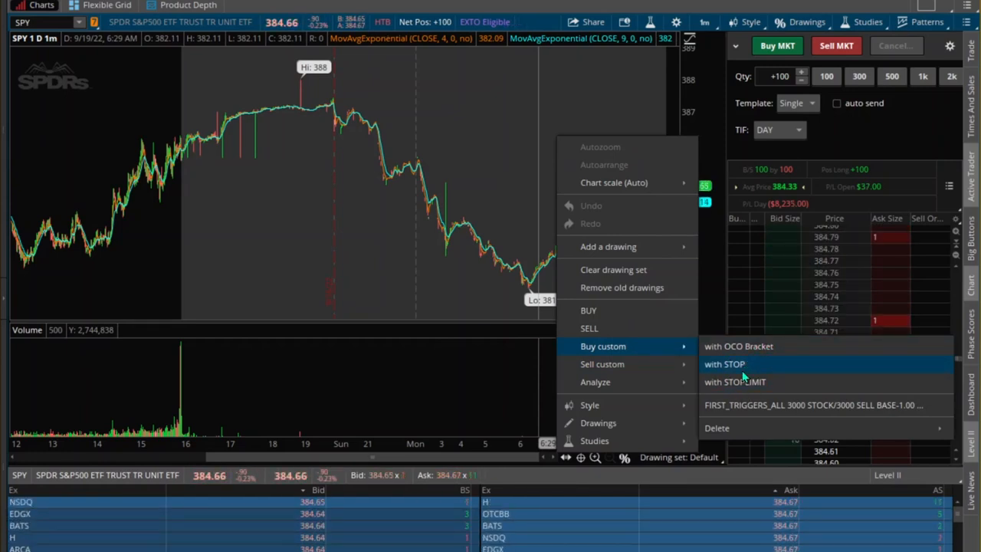